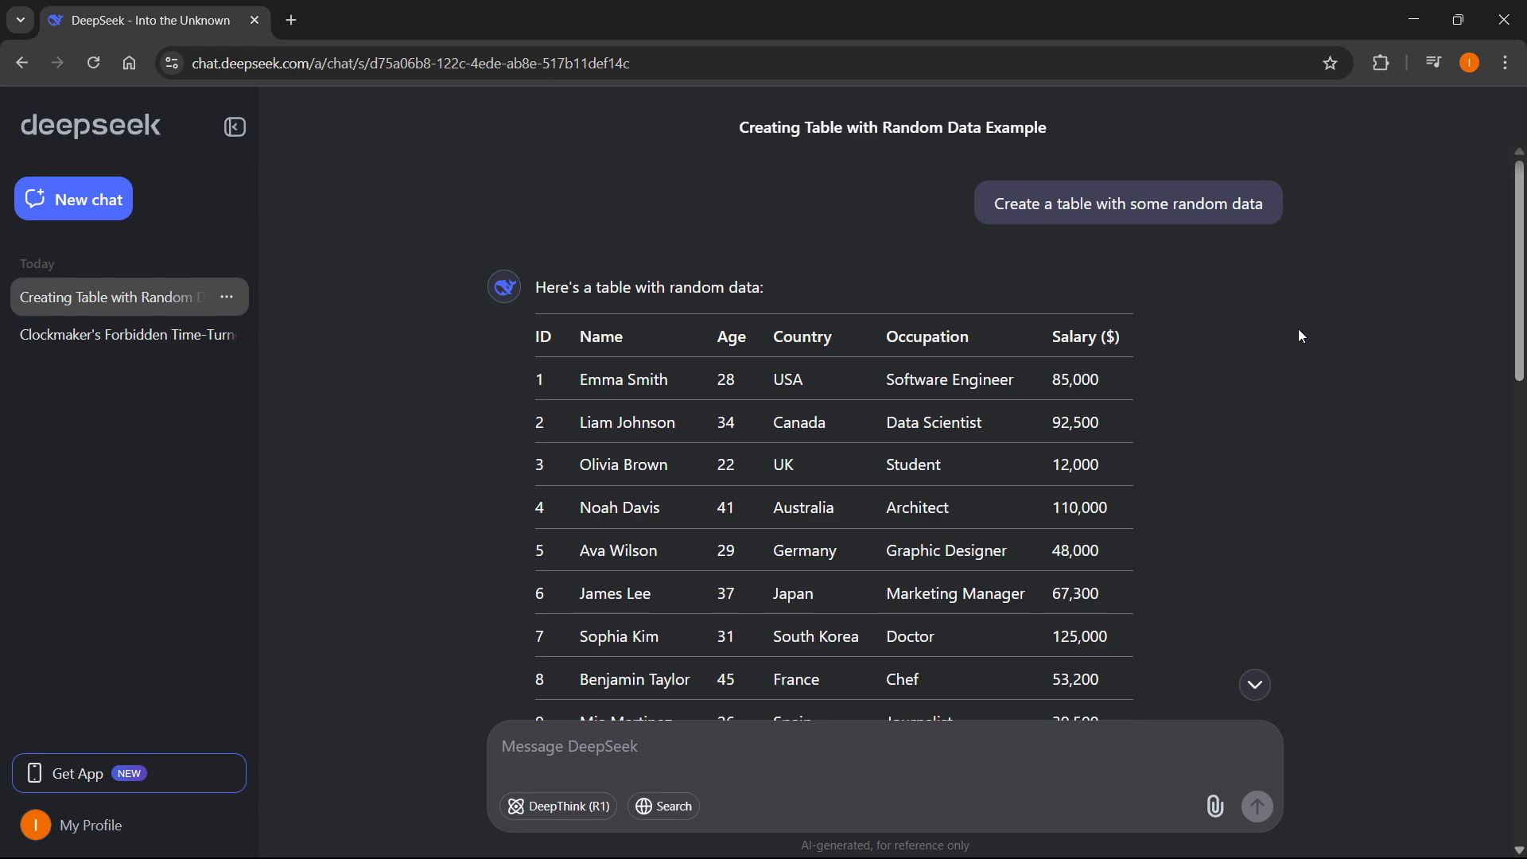
mouse_move(1125, 257)
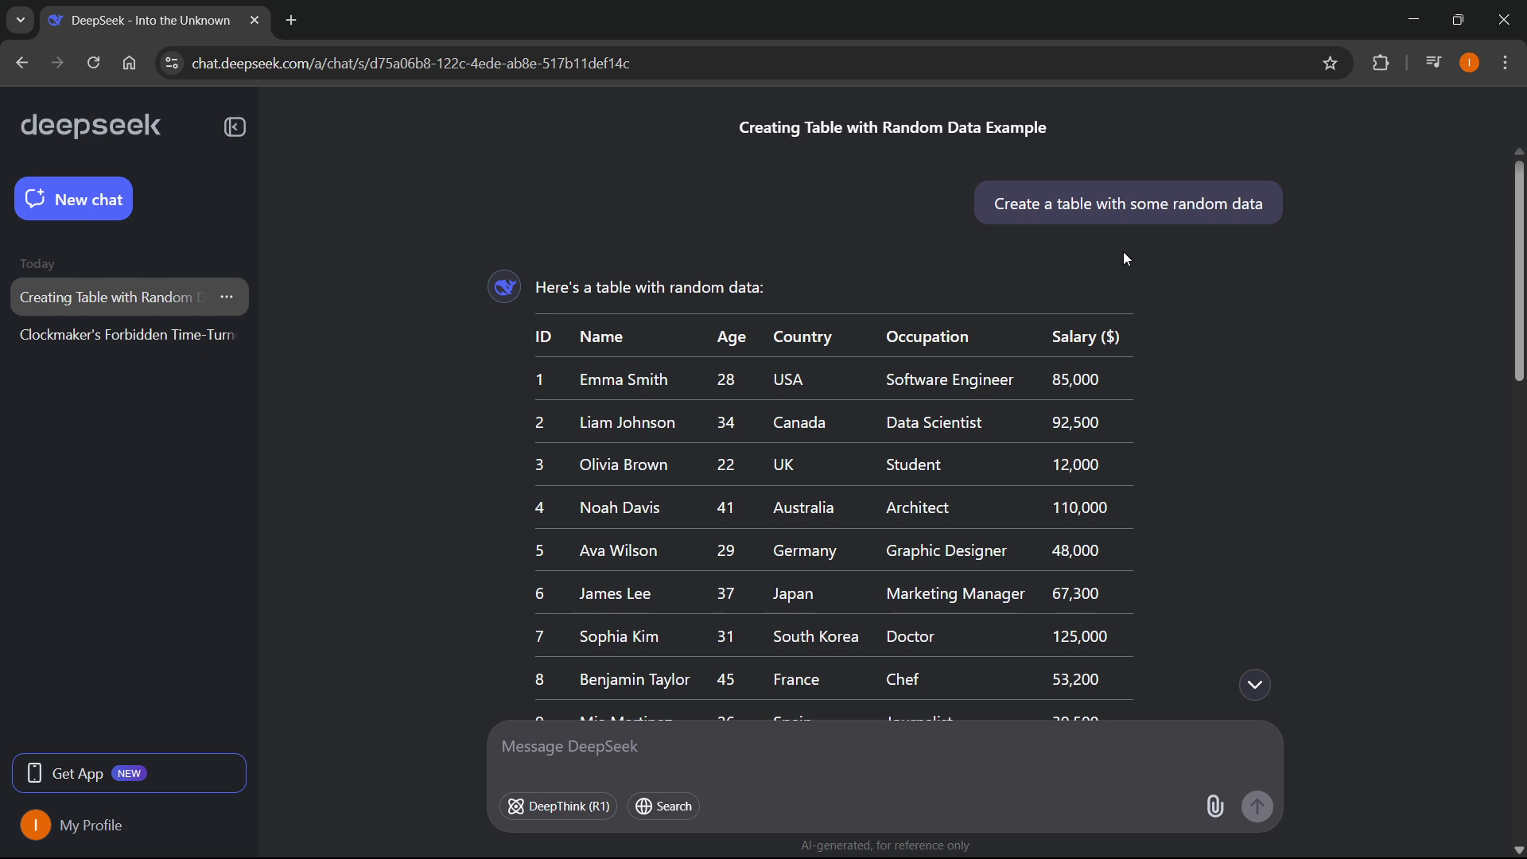
mouse_move(799, 261)
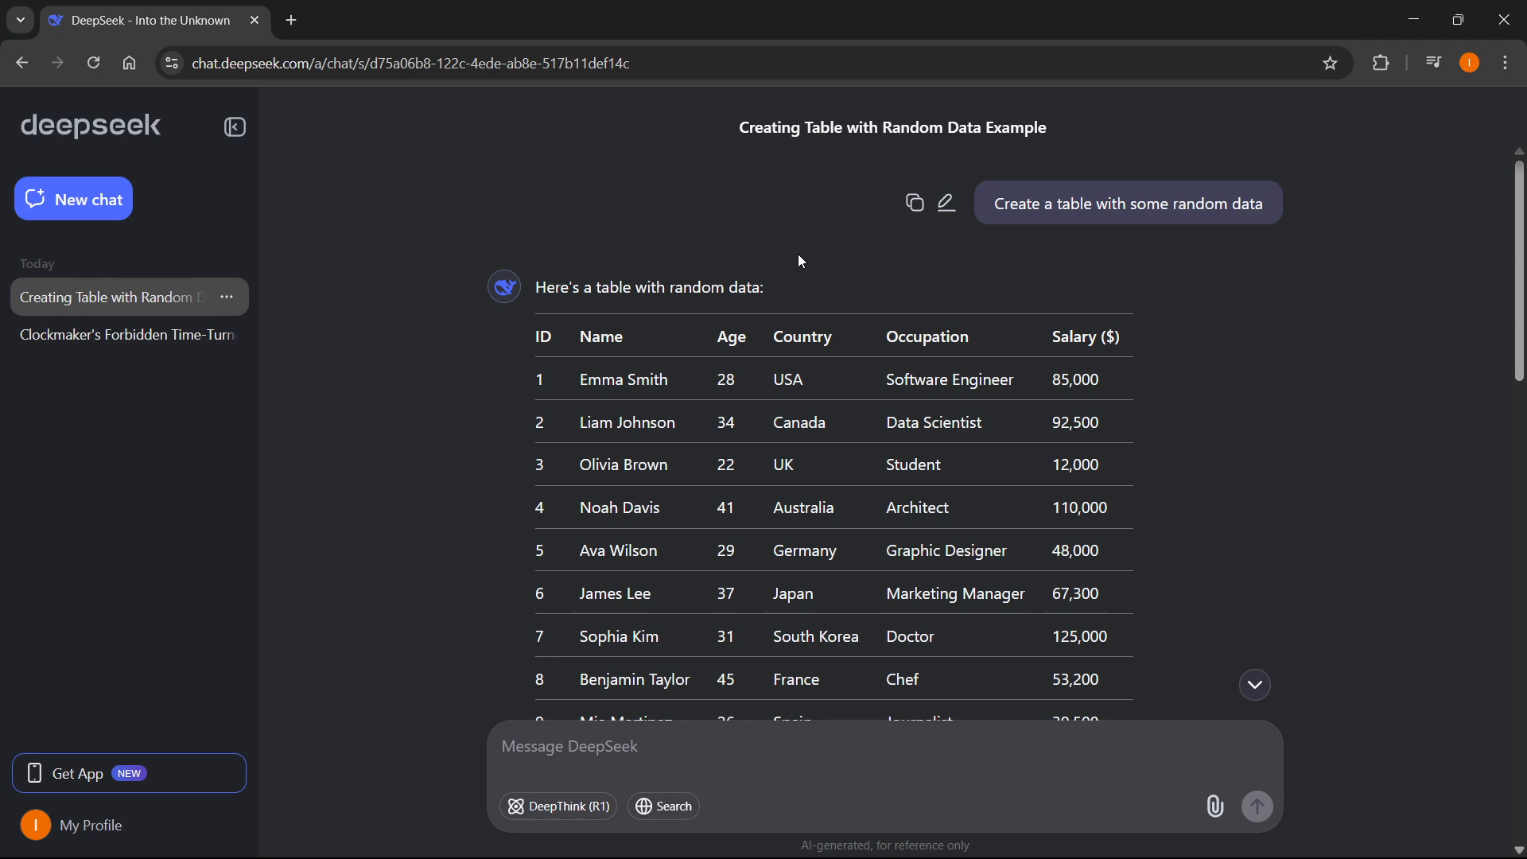
Step: Copy DeepSeek's full ten-row random-data table response using its Copy icon
scroll("down", 3)
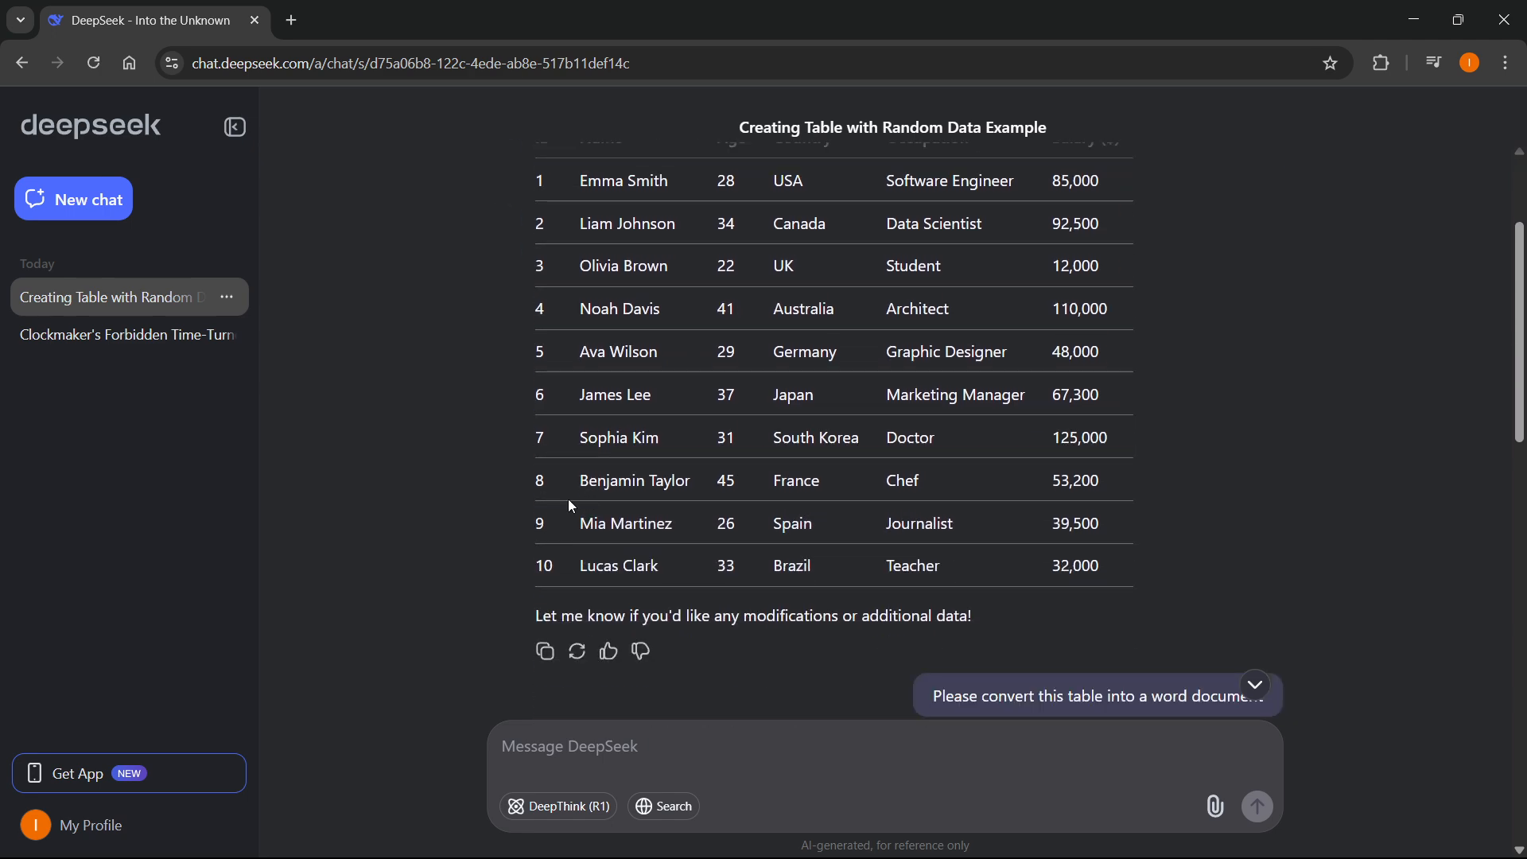
mouse_move(544, 650)
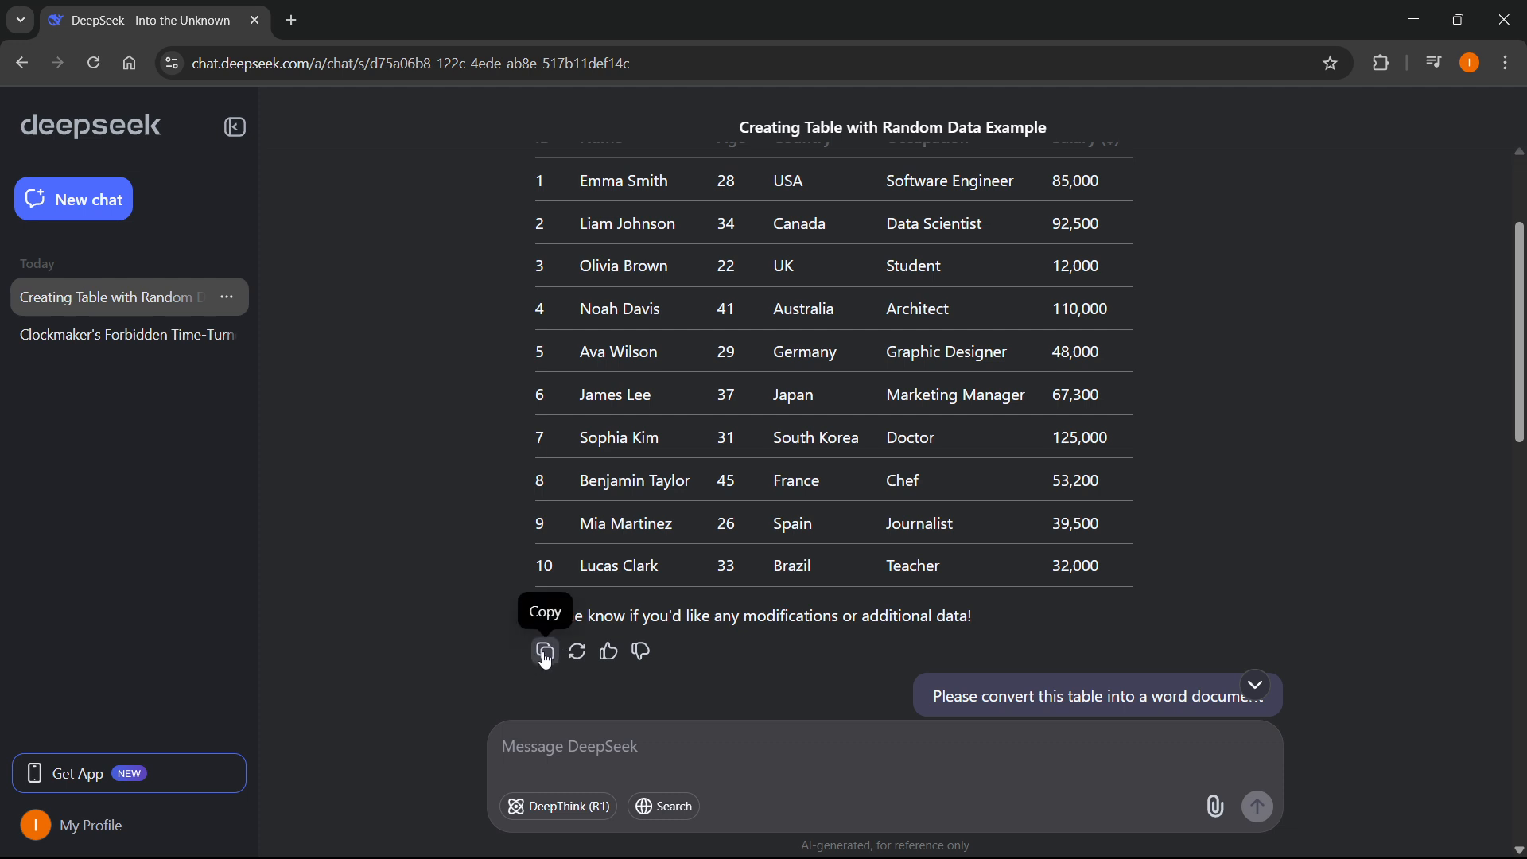
left_click(544, 651)
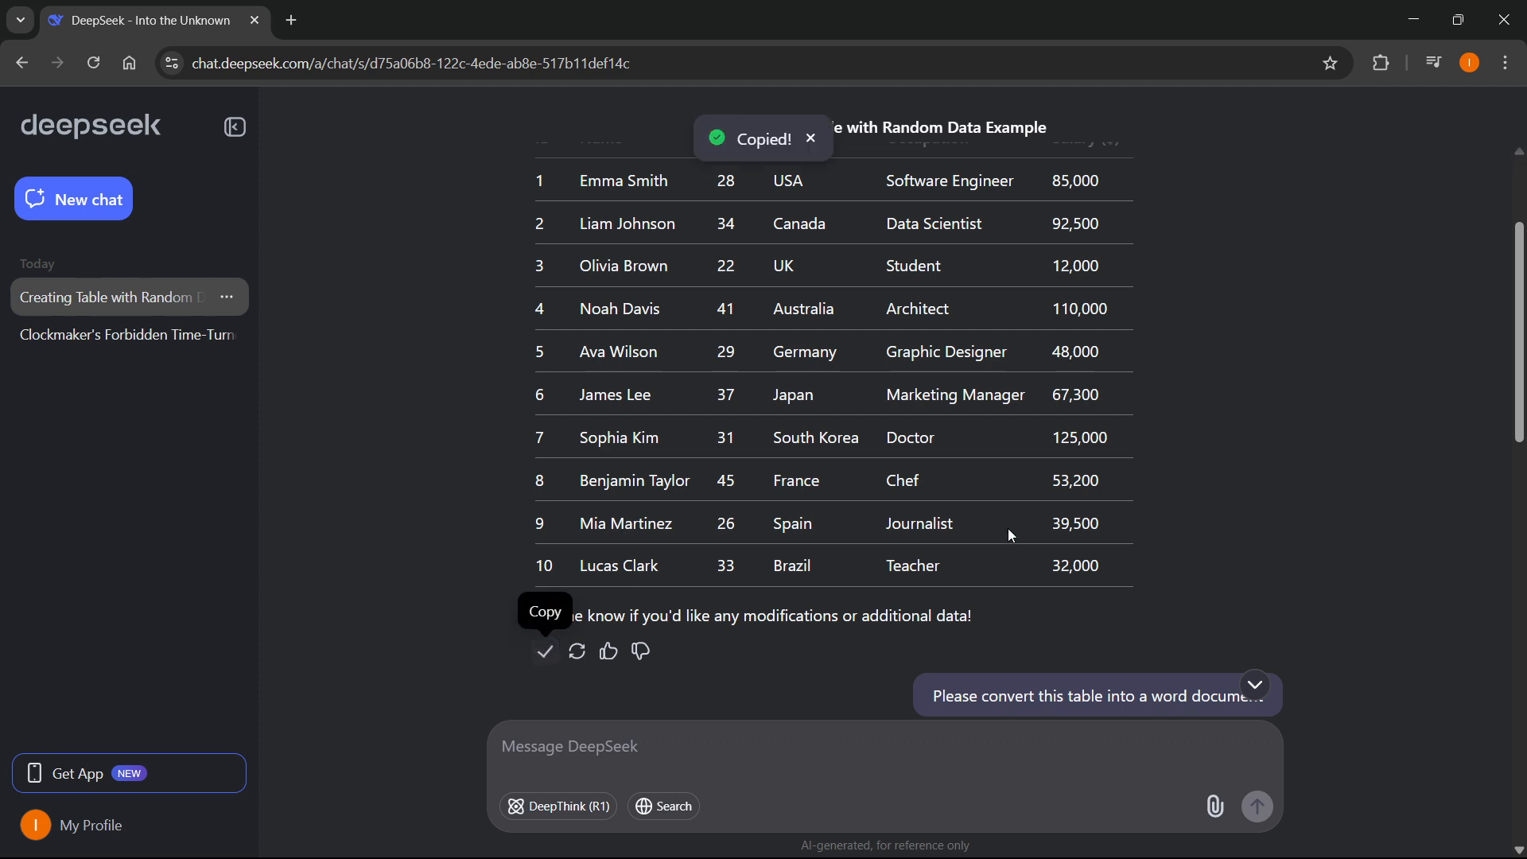
Step: Switch to the Word document from the taskbar
left_click(983, 842)
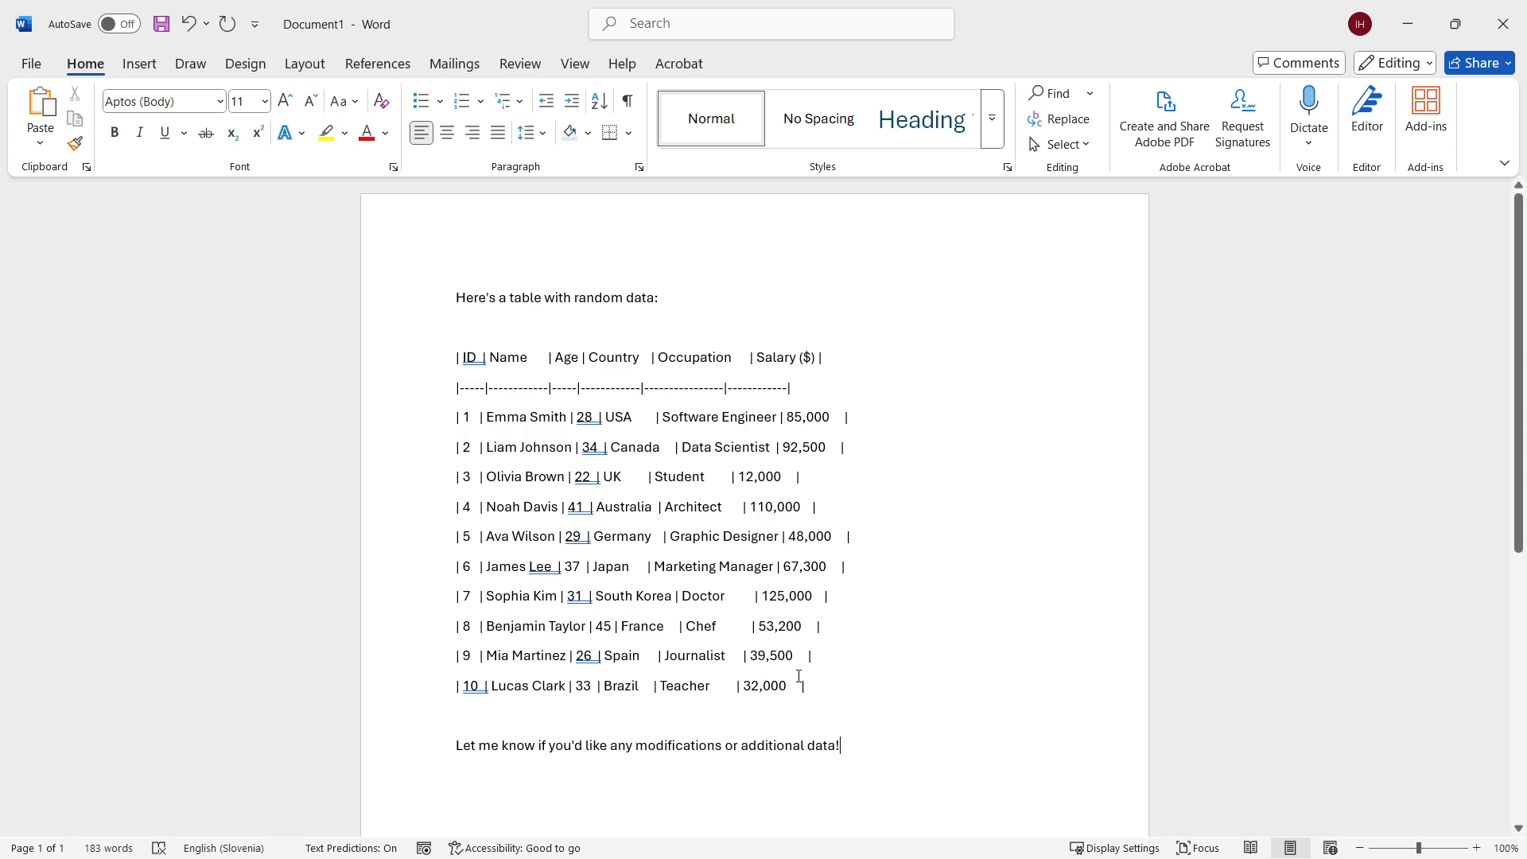
mouse_move(753, 611)
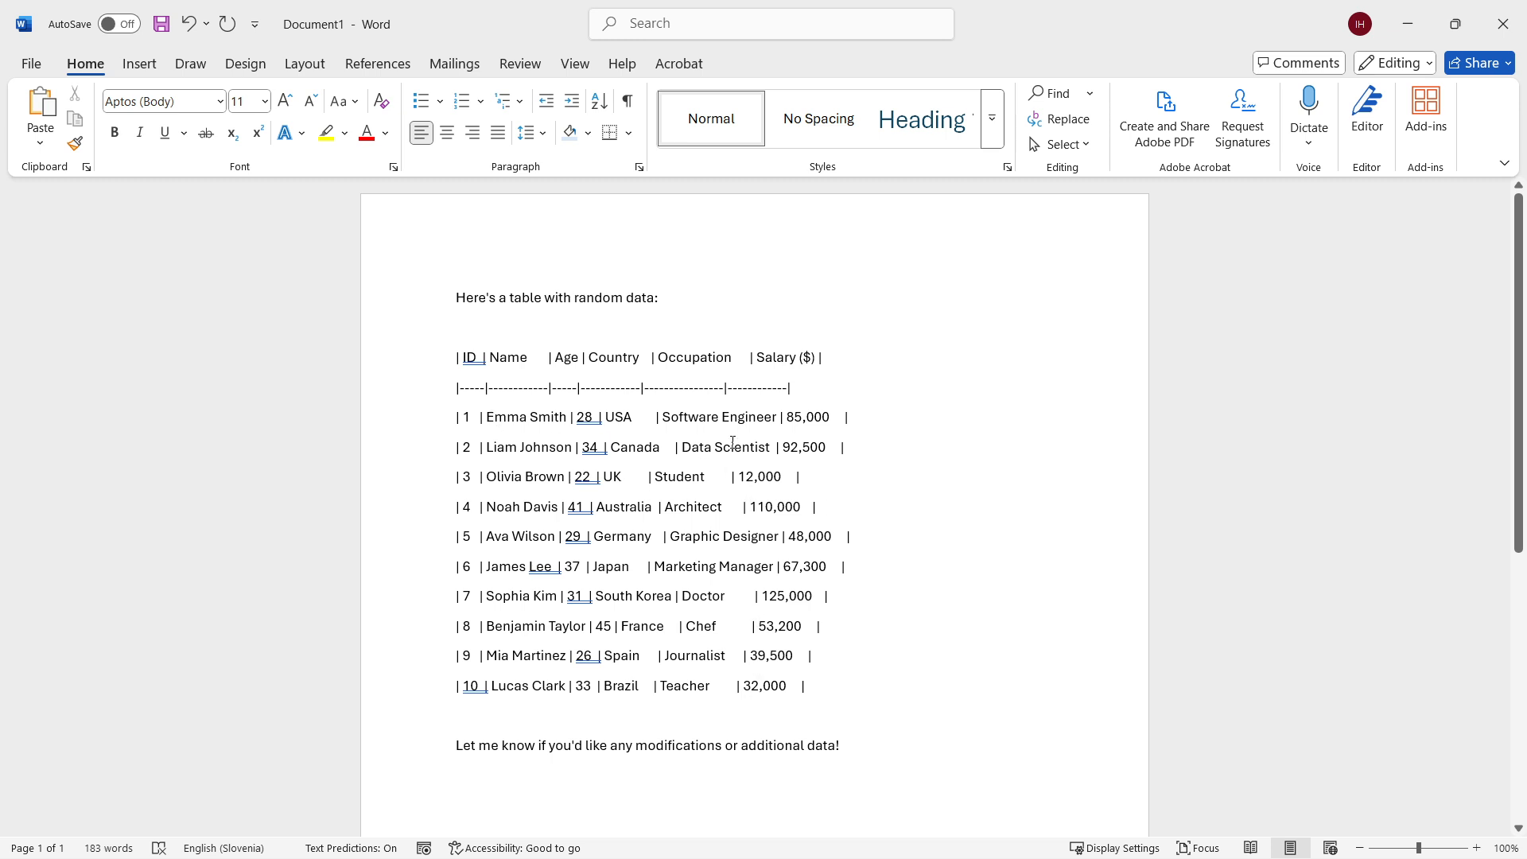
mouse_move(806, 449)
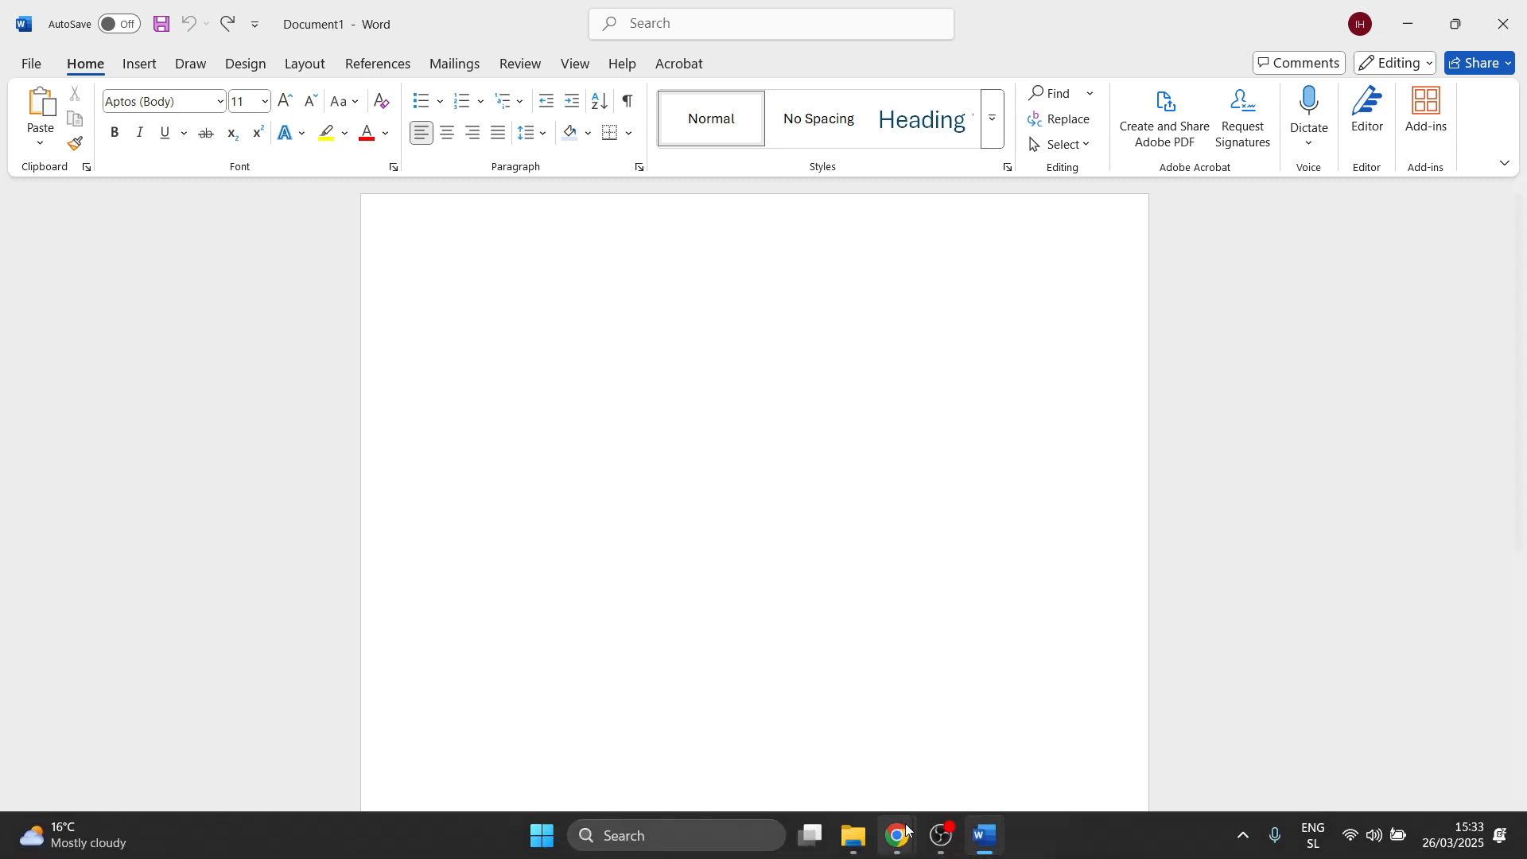
Step: Return to the DeepSeek chat and scroll up to the table's ID header row
left_click(895, 834)
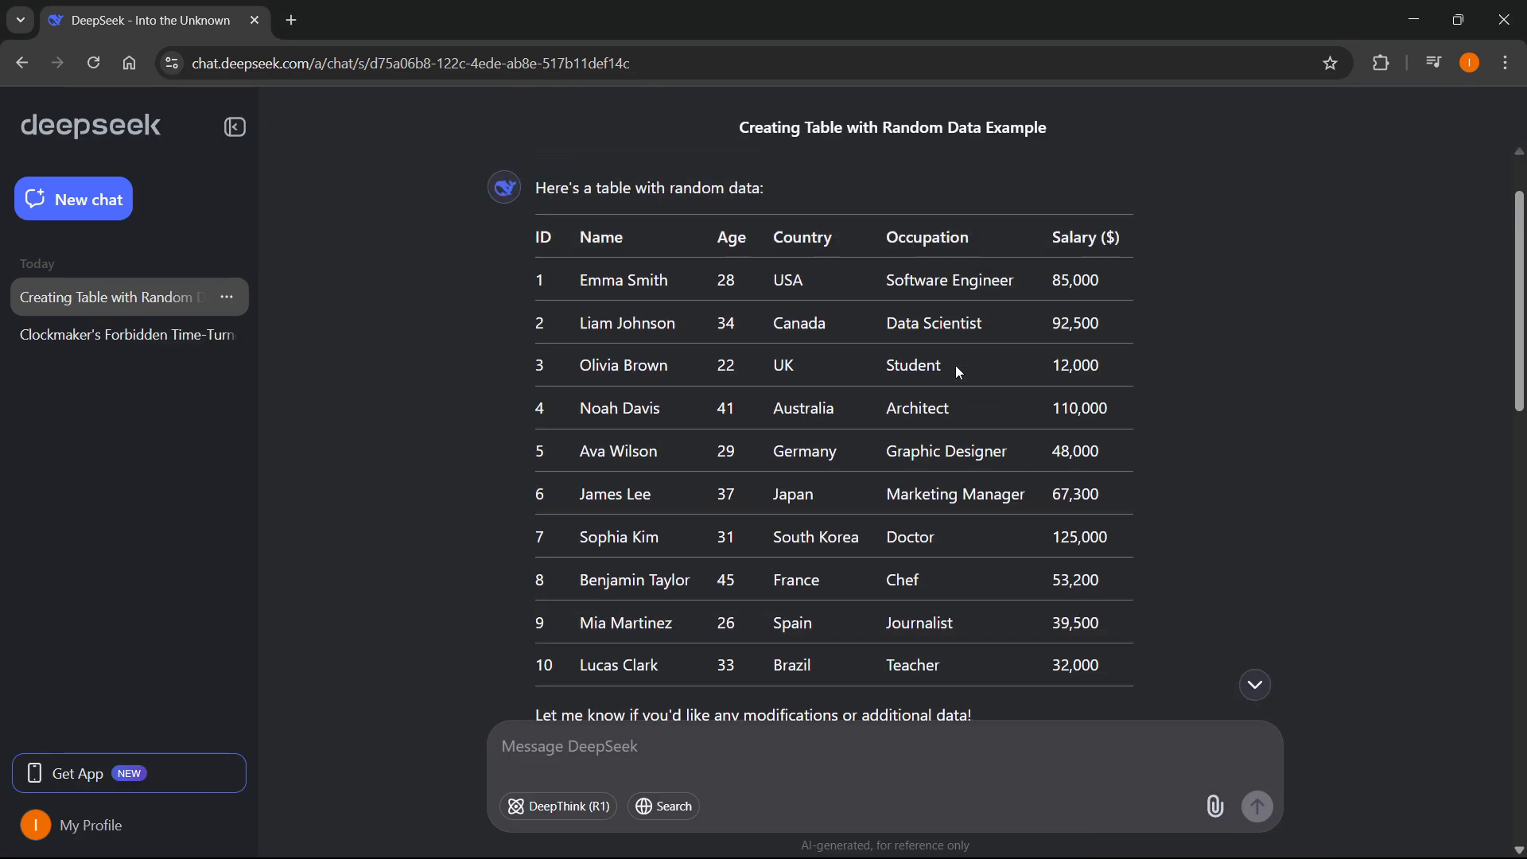
mouse_move(539, 233)
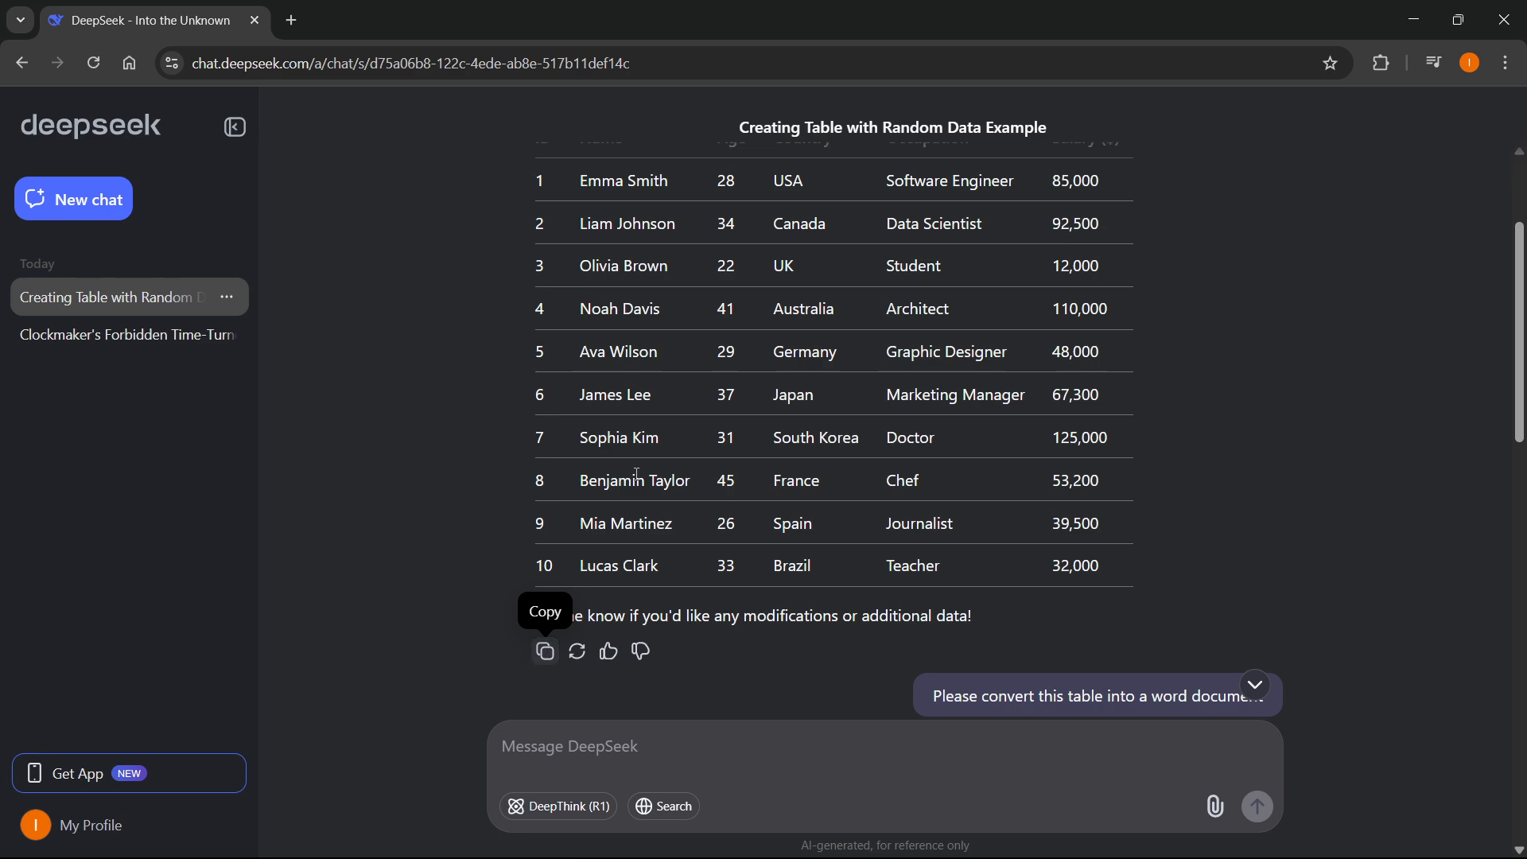
scroll("up", 3)
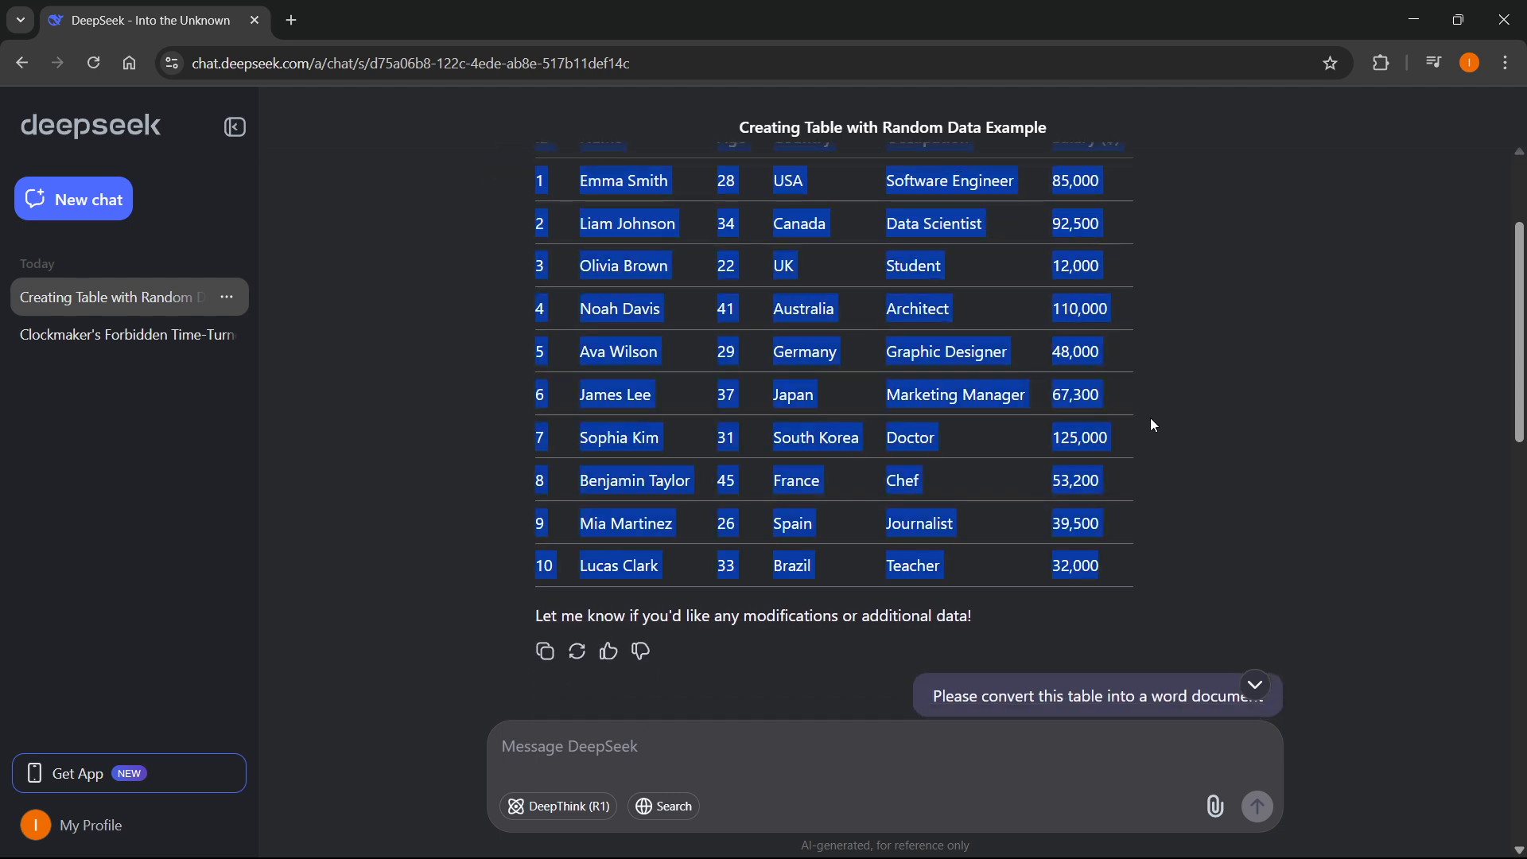
scroll("up", 3)
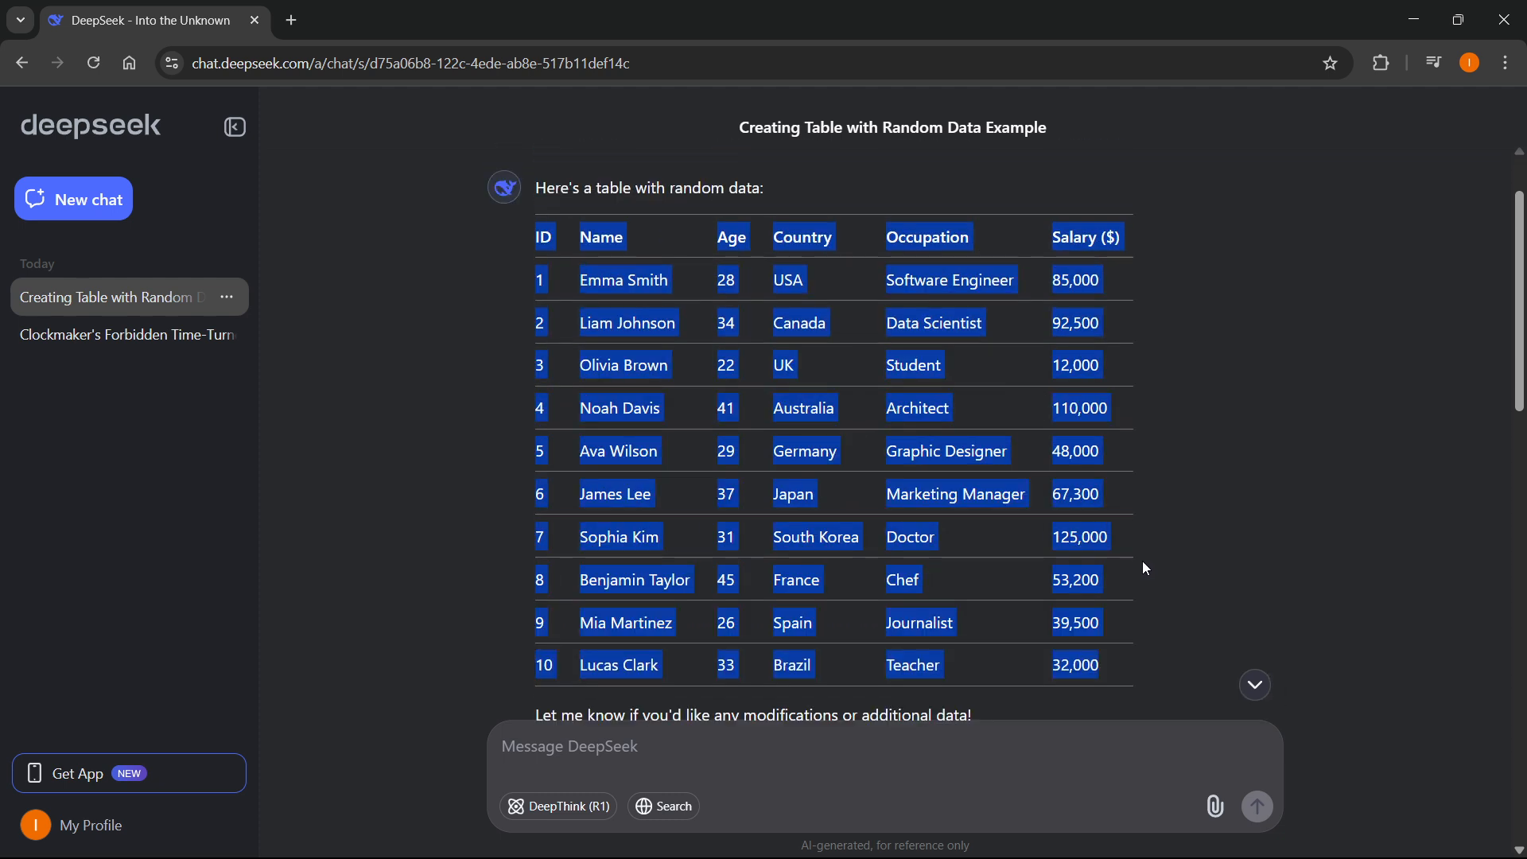
mouse_move(780, 357)
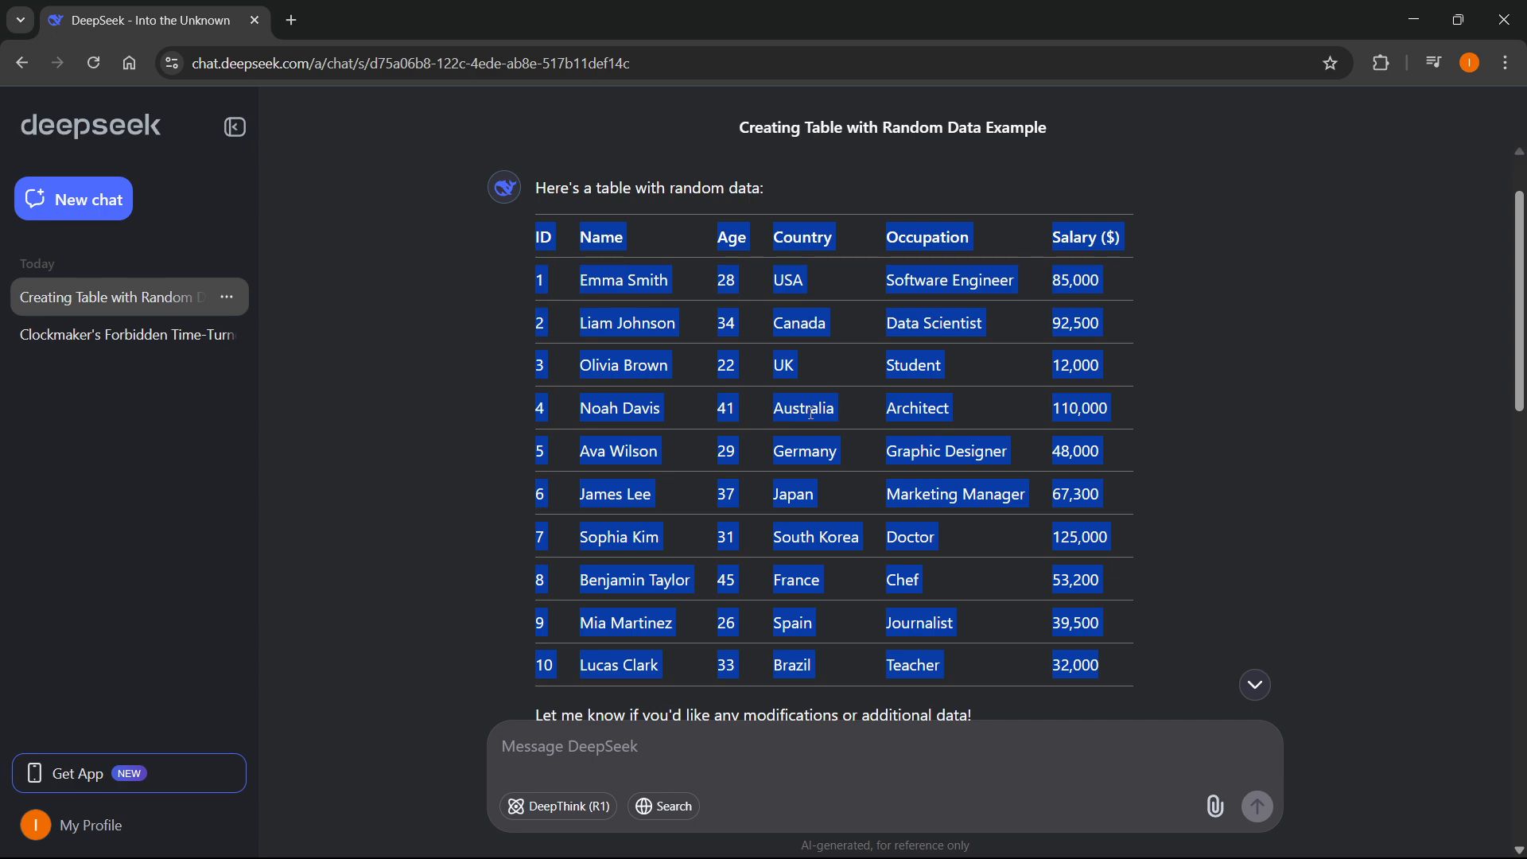
mouse_move(1043, 829)
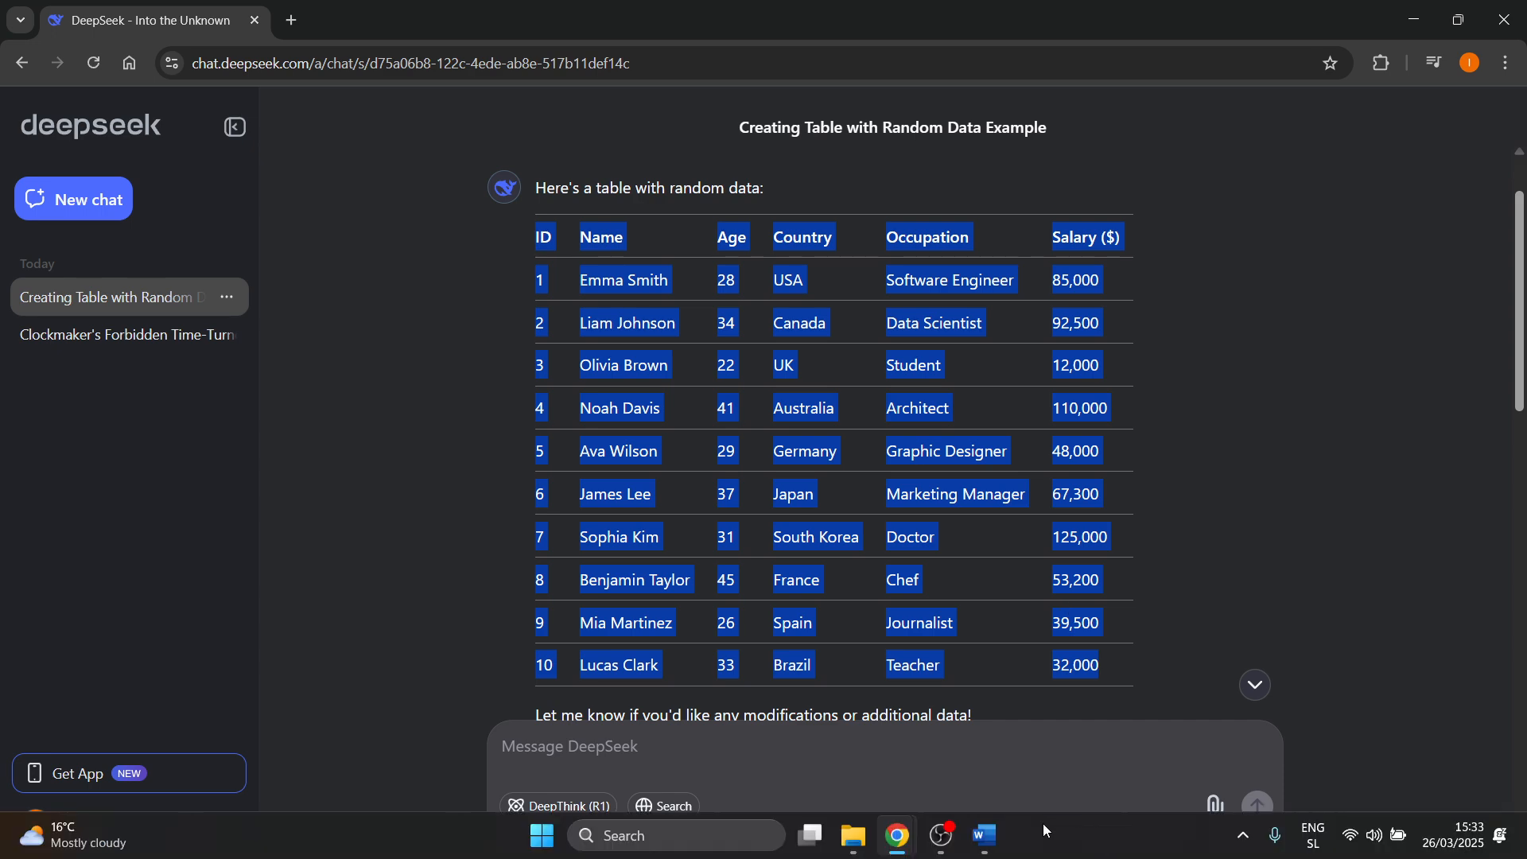
Step: Paste the selected DeepSeek table into the blank Word document
left_click(984, 835)
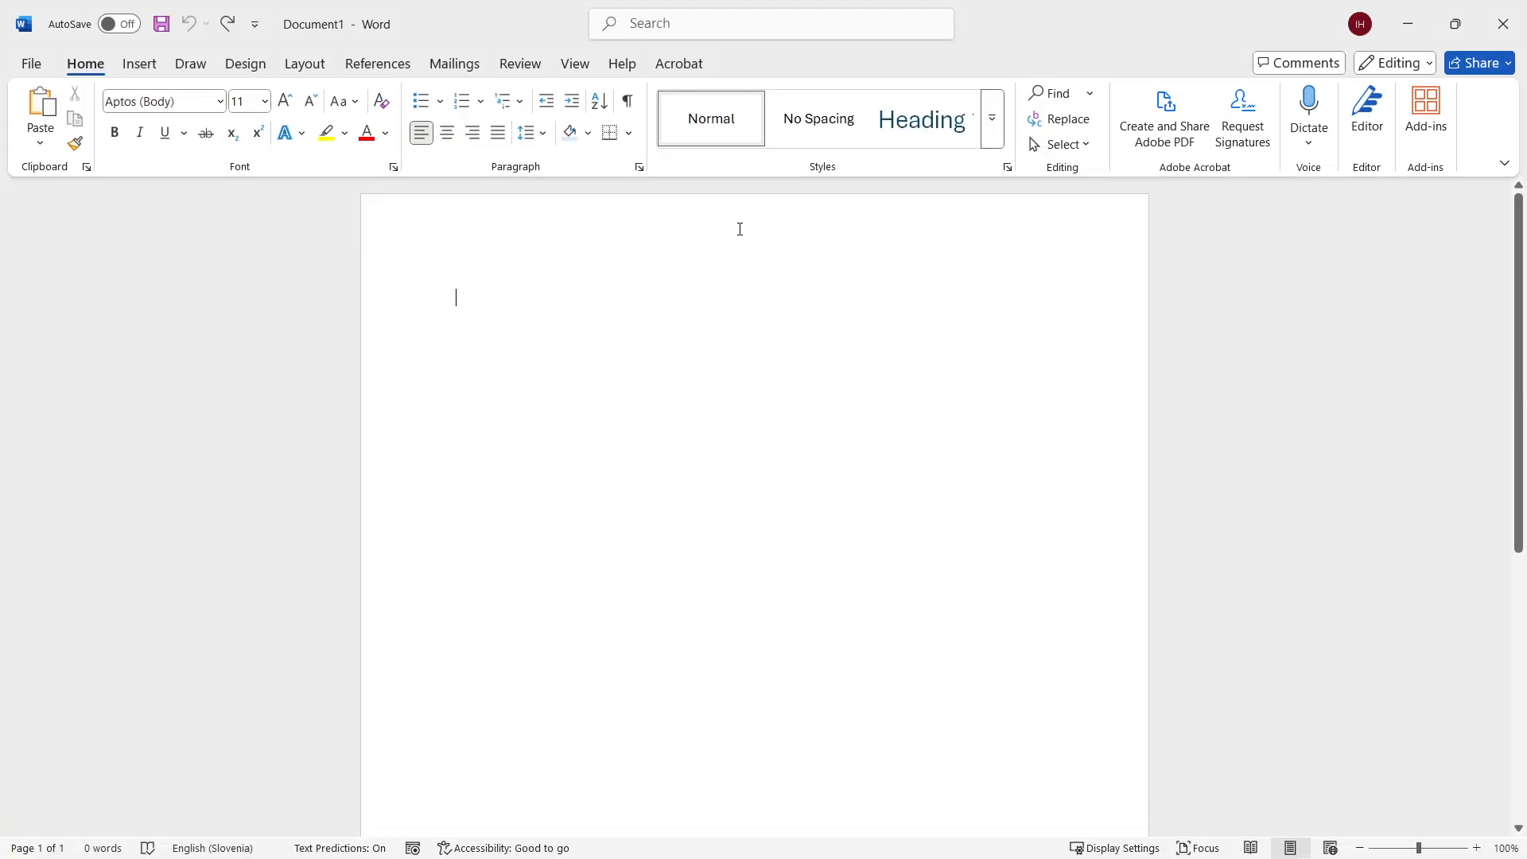
key("ctrl+v")
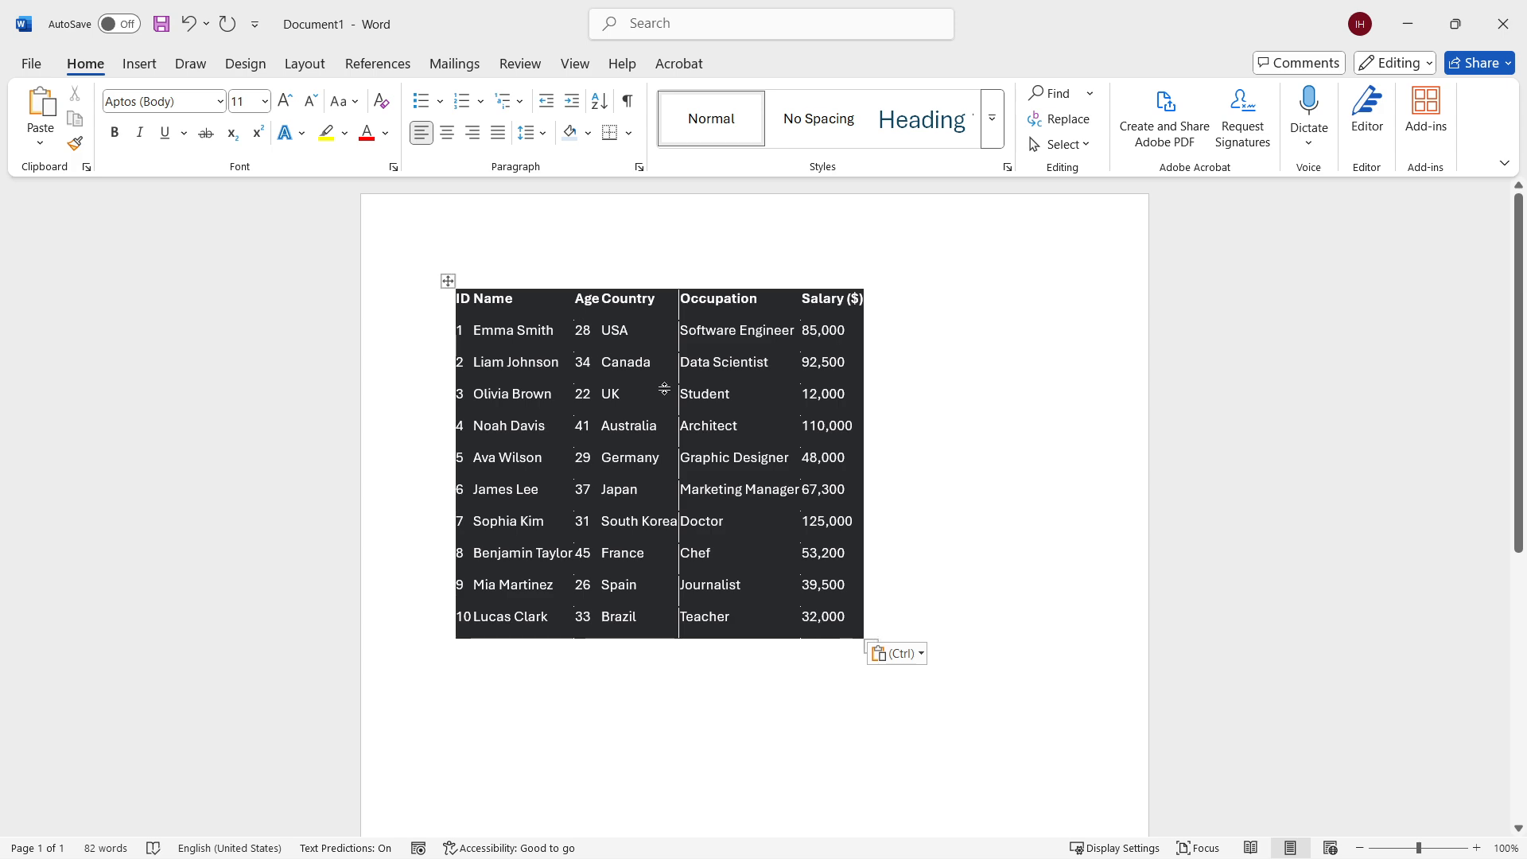
mouse_move(708, 479)
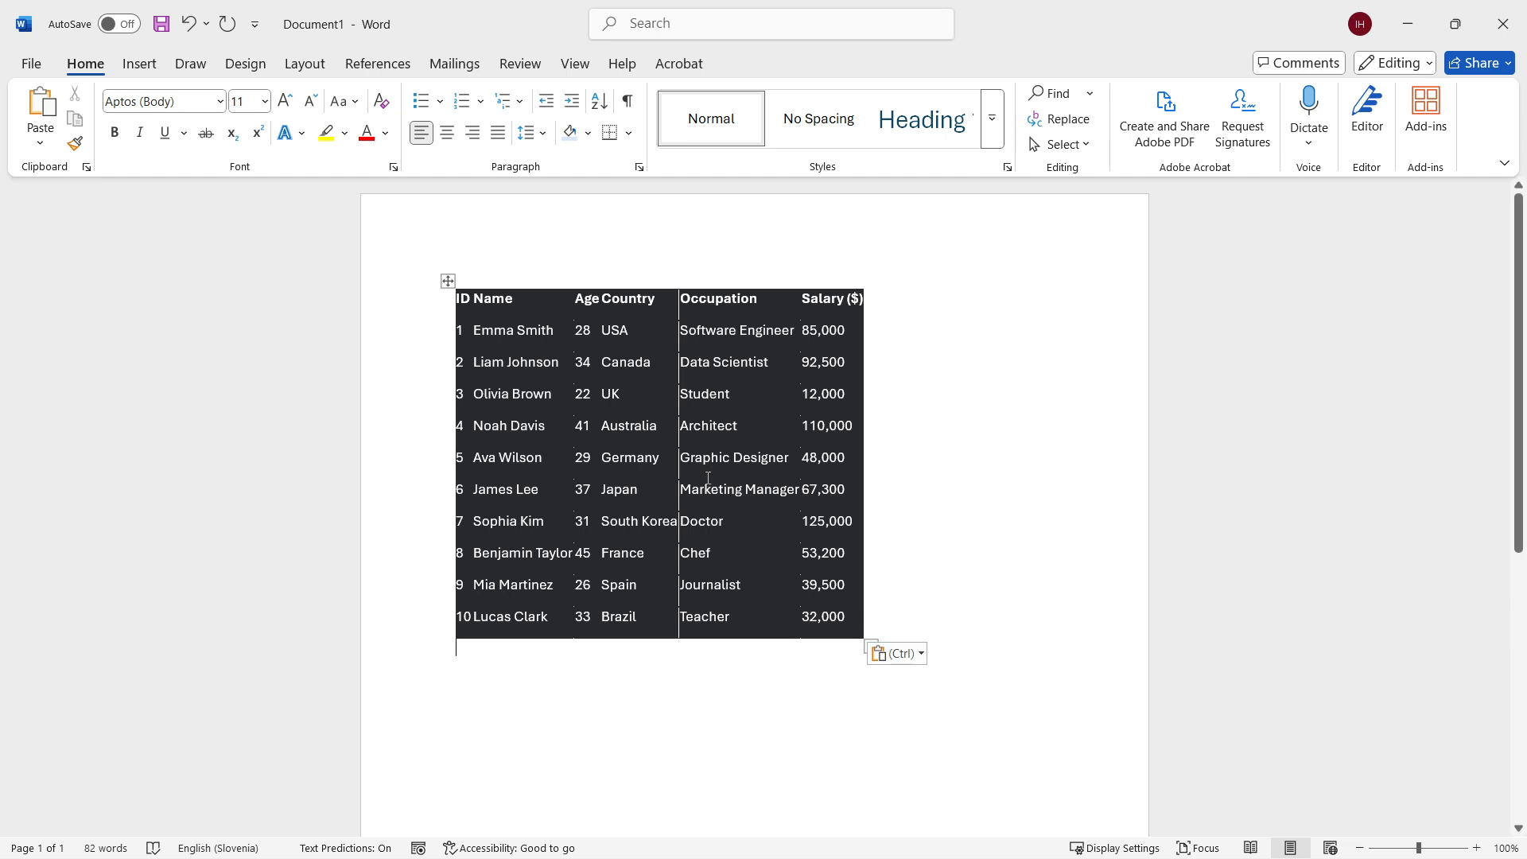
mouse_move(724, 532)
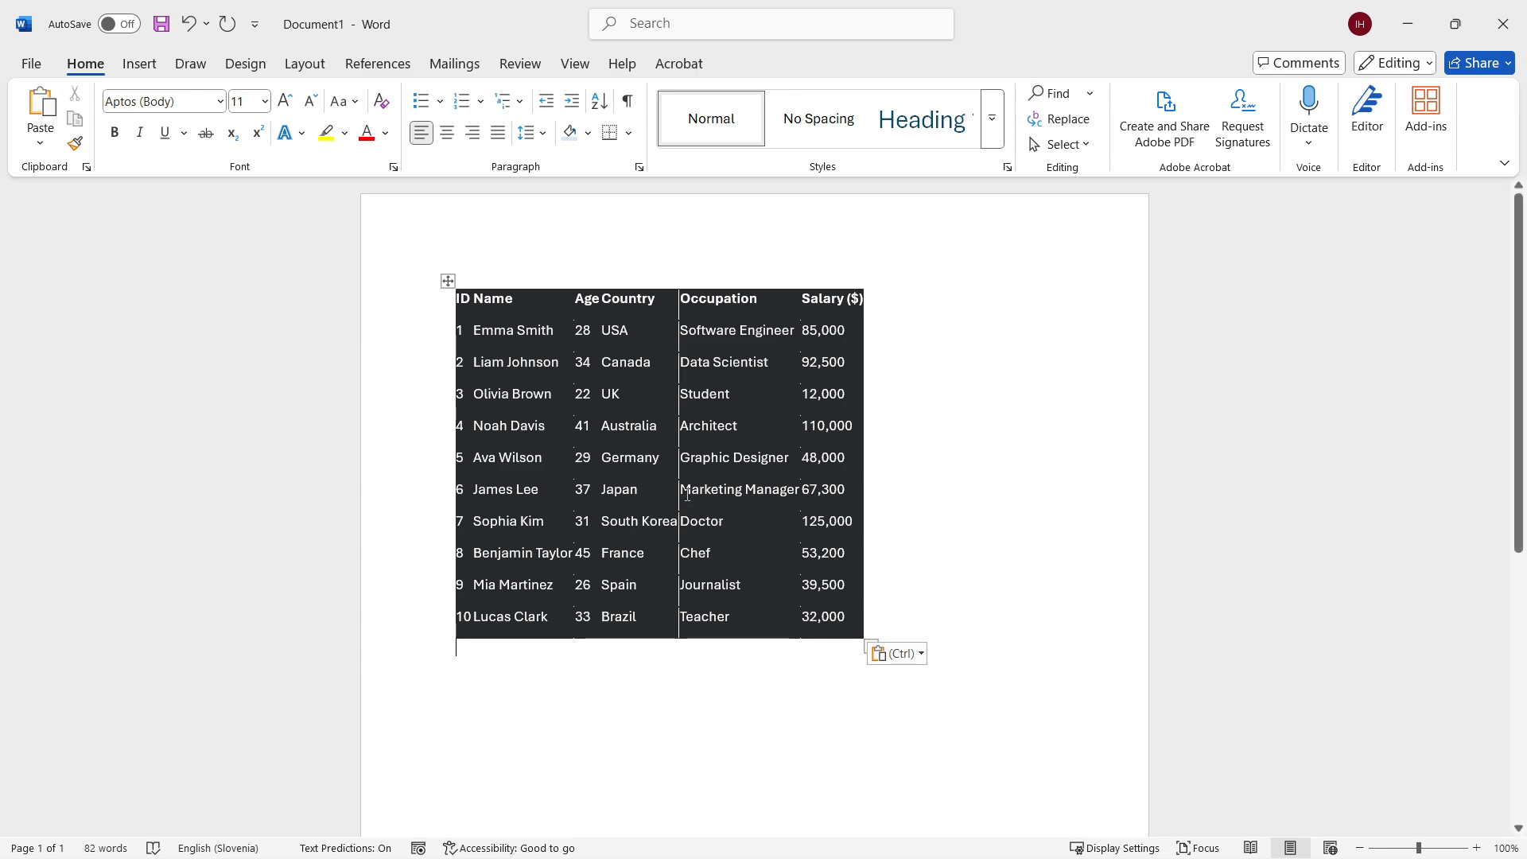
mouse_move(894, 653)
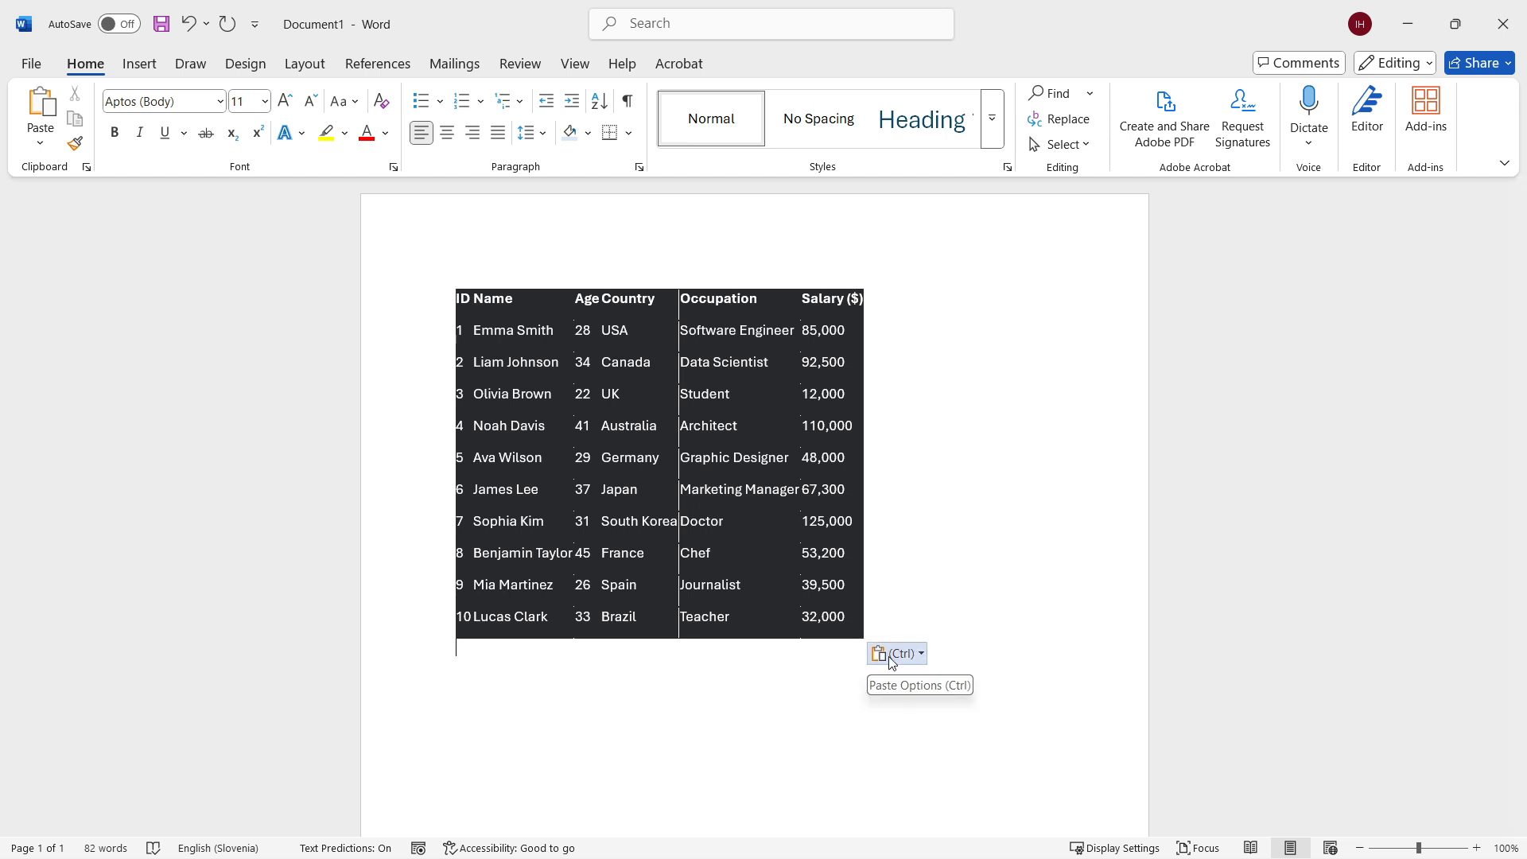
mouse_move(898, 660)
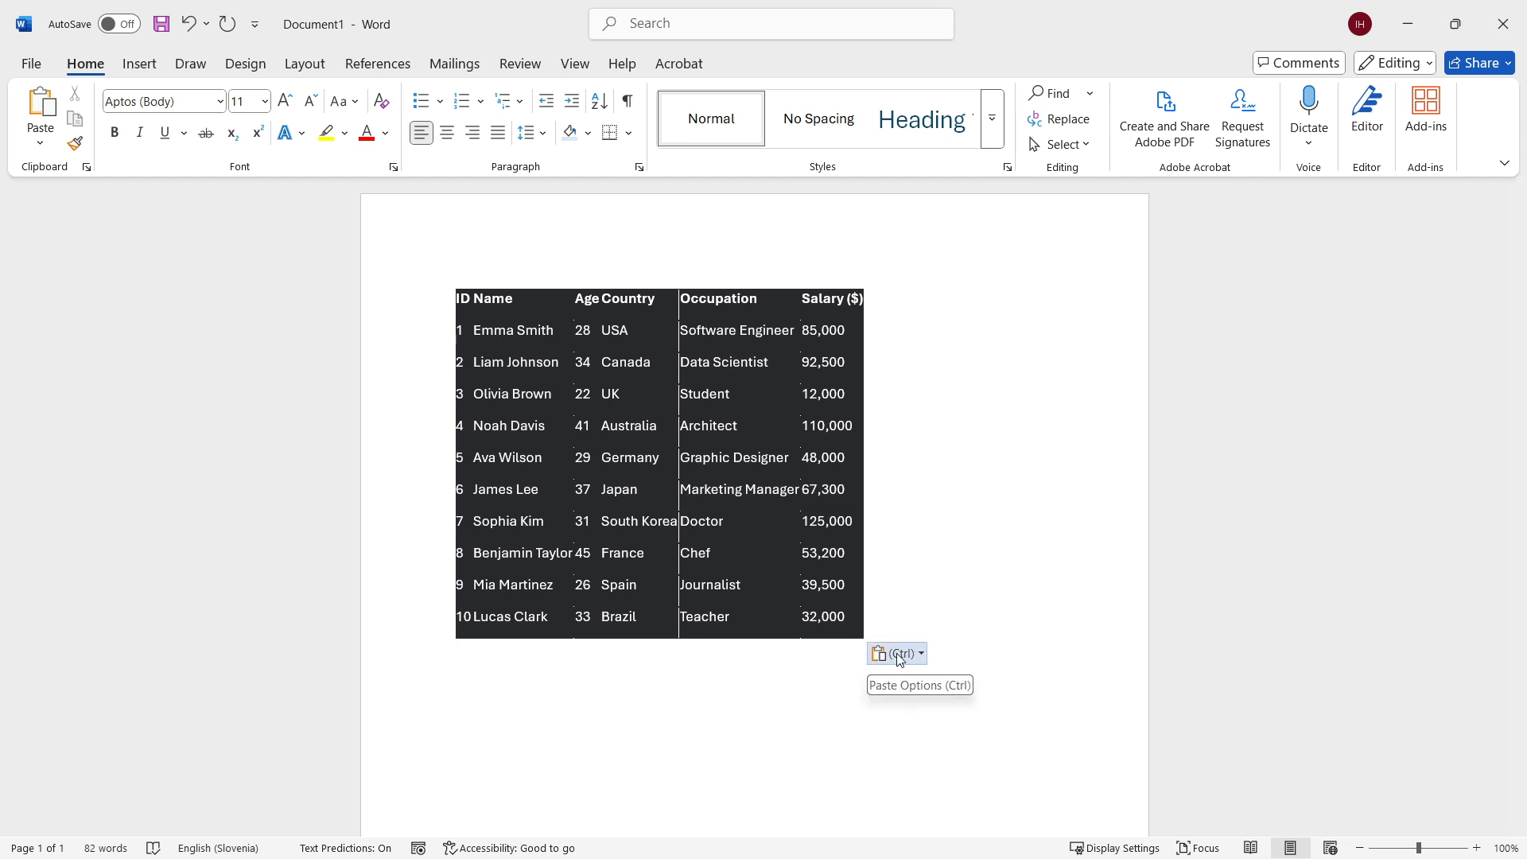
Step: Try Merge Formatting and Keep Text Only paste options, then reopen Paste Options
left_click(897, 652)
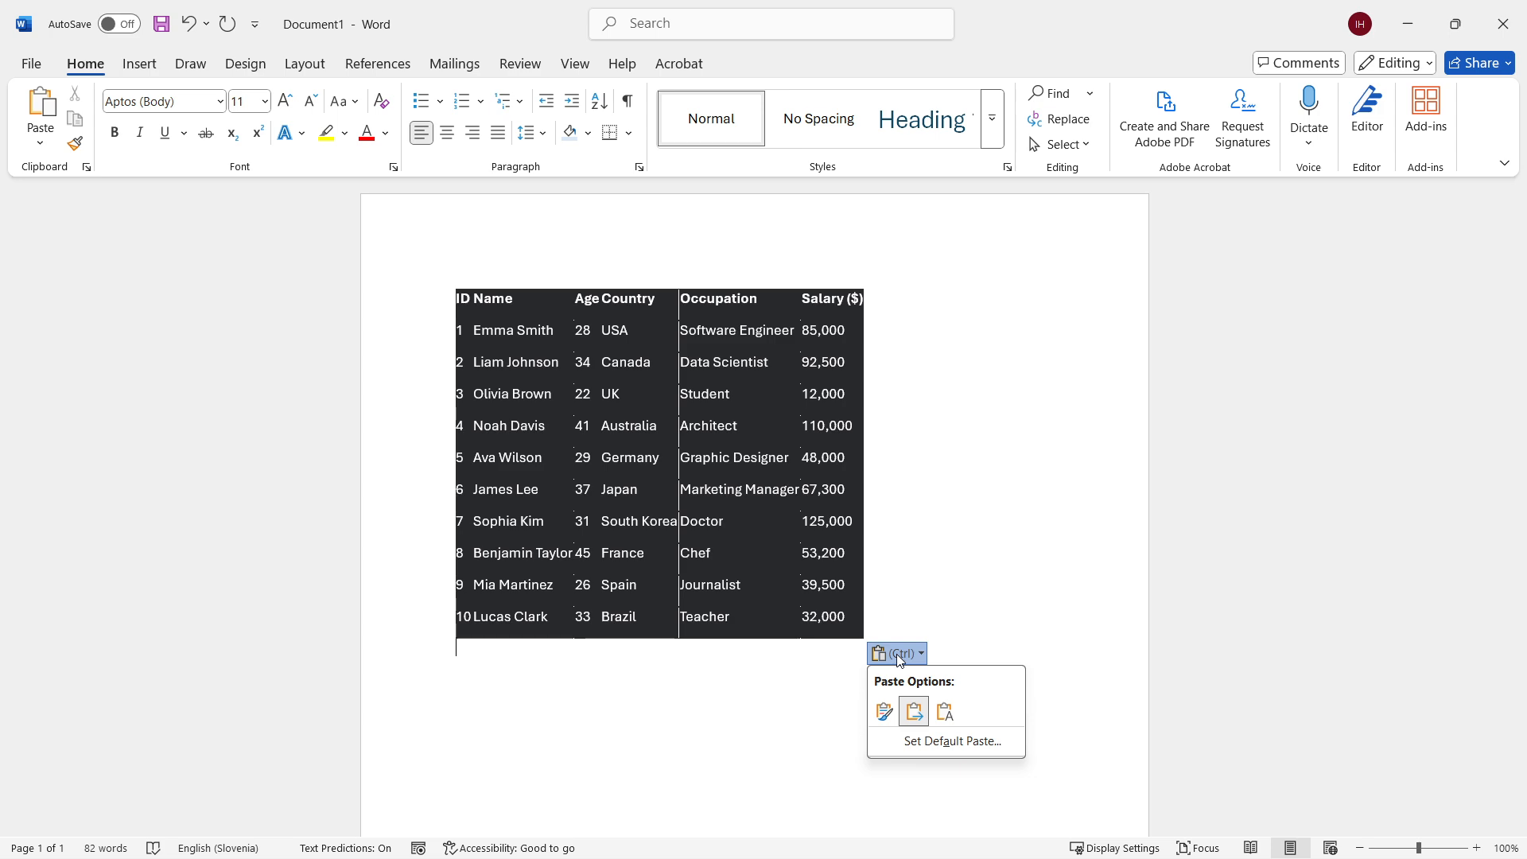
mouse_move(914, 711)
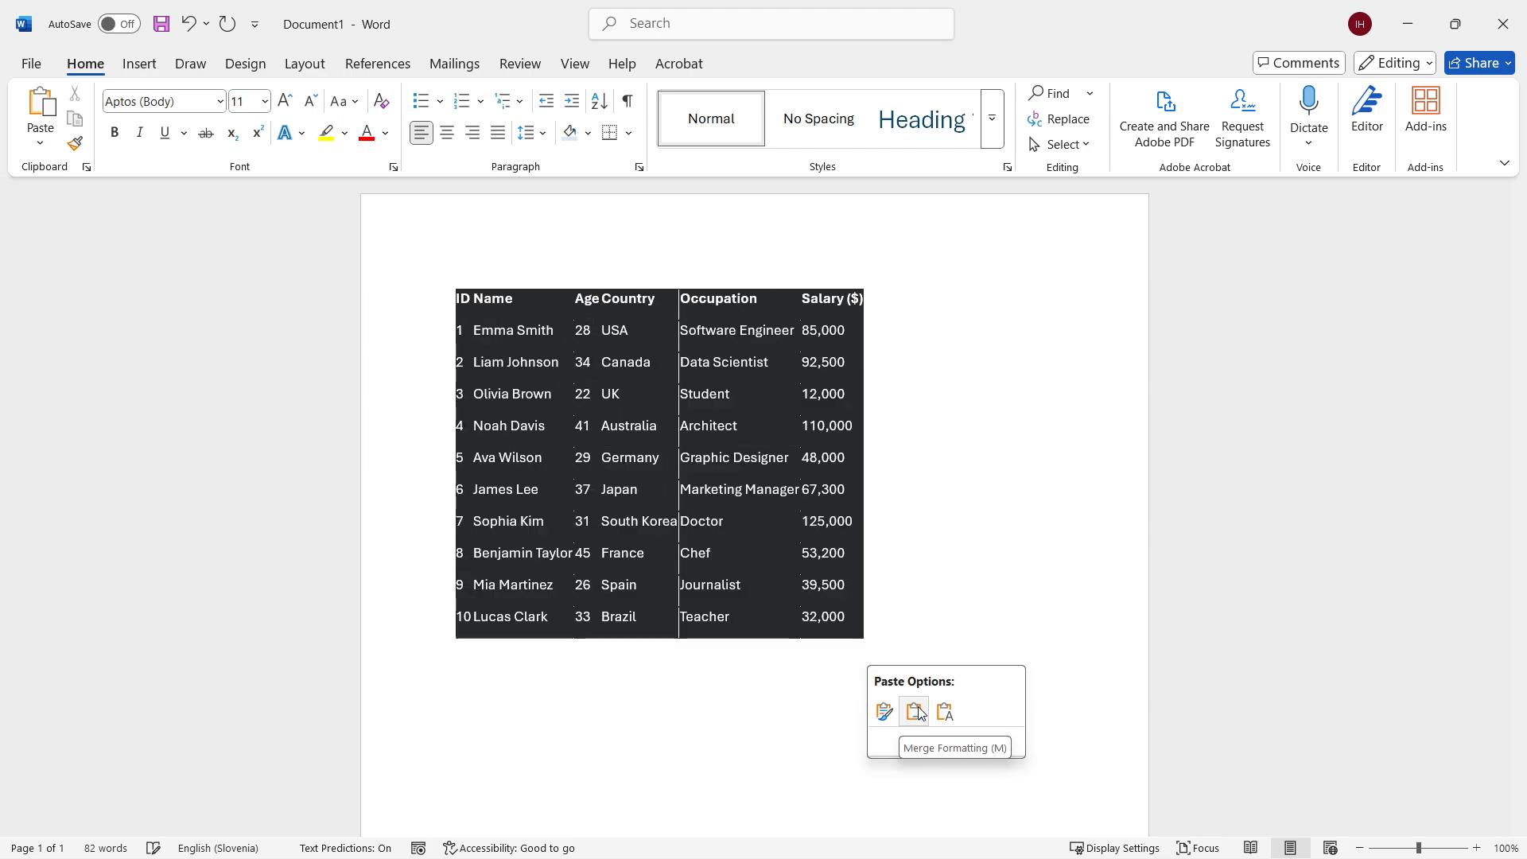
left_click(914, 712)
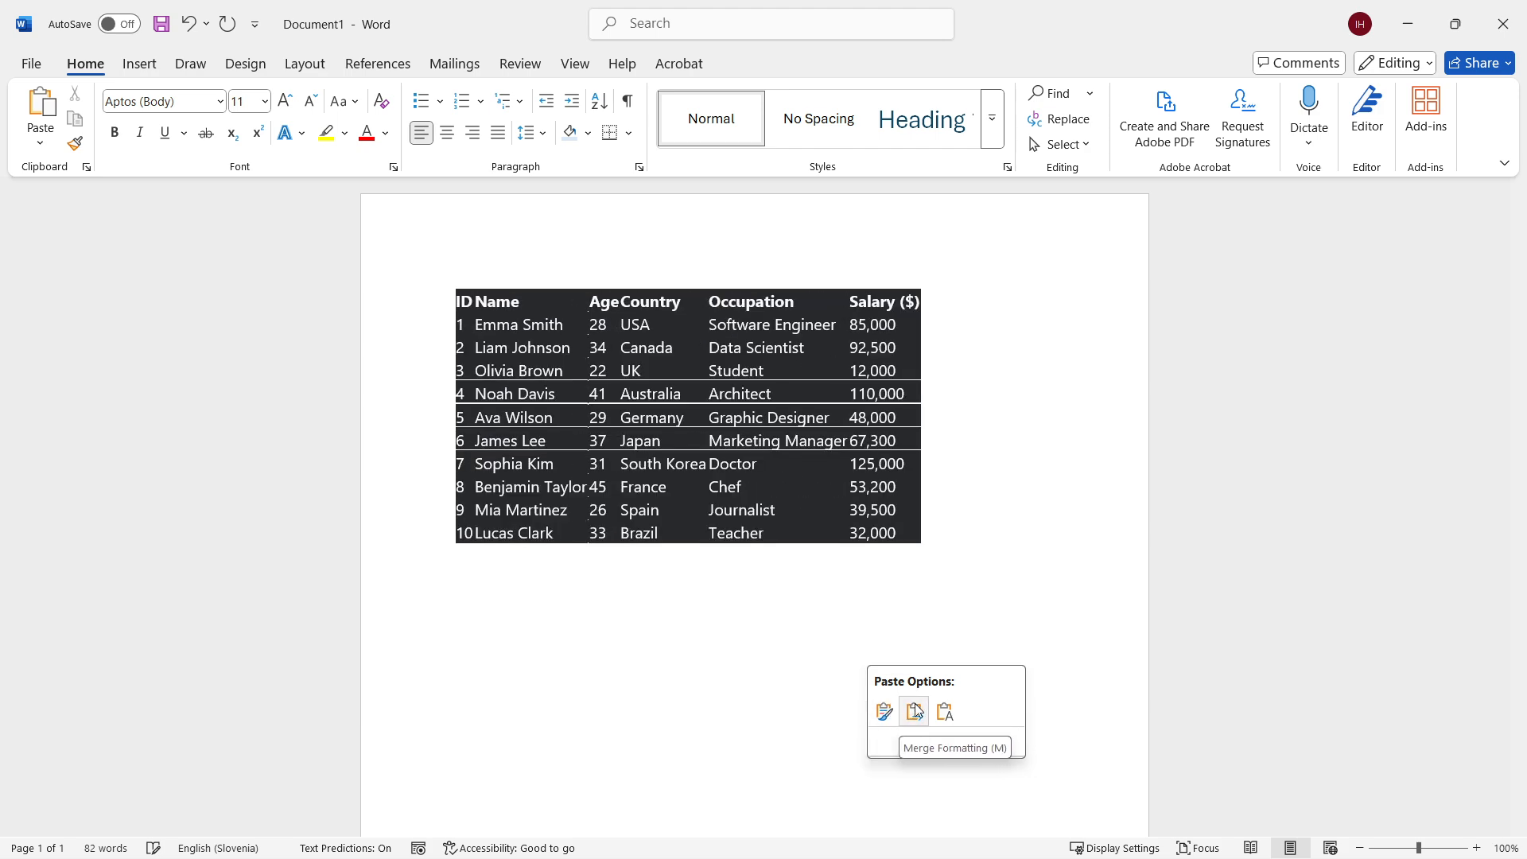
left_click(913, 712)
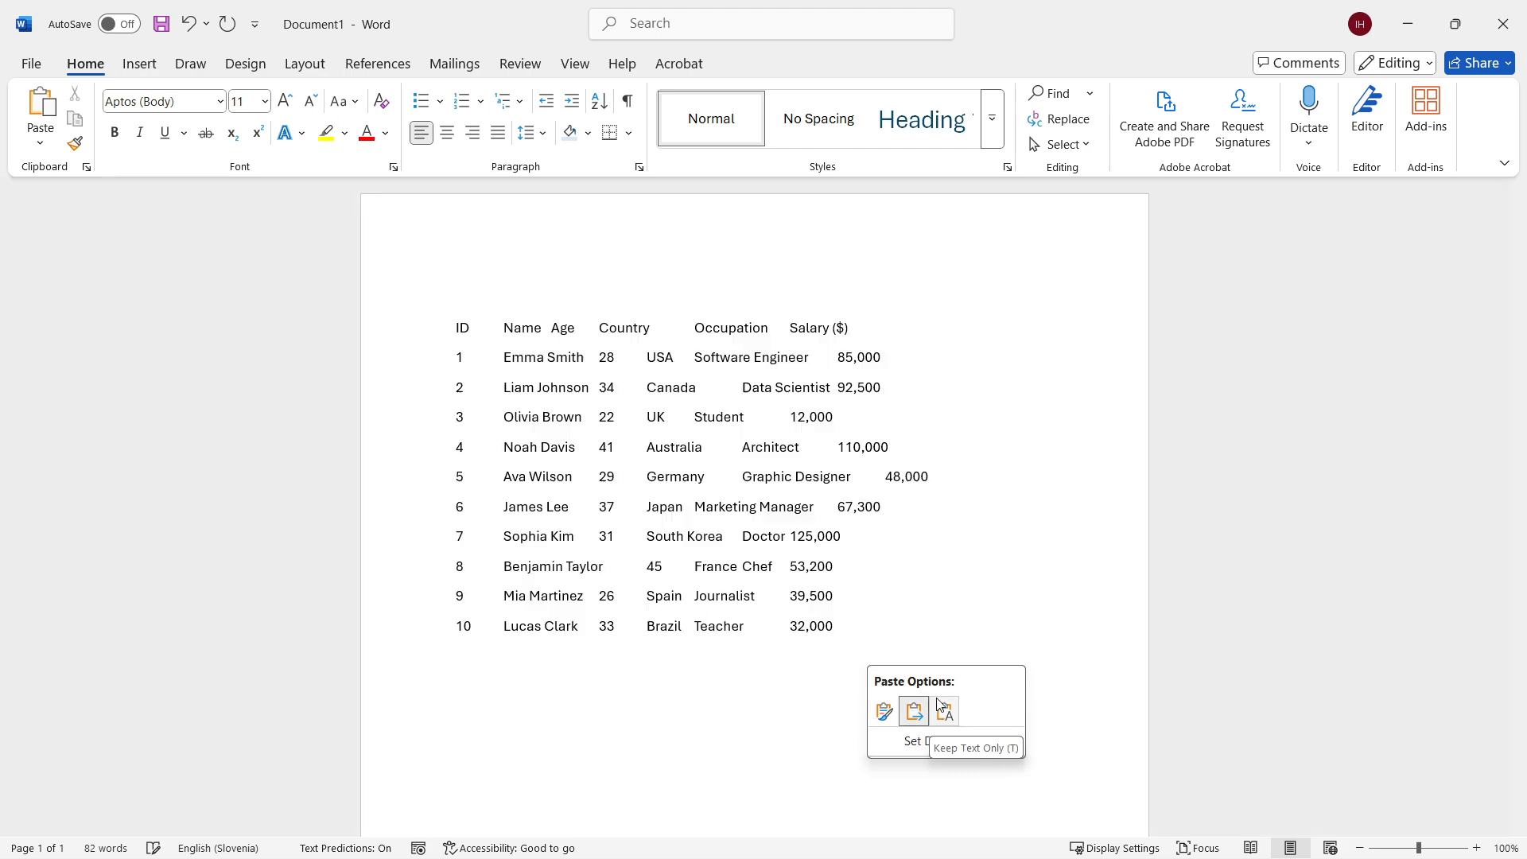
left_click(913, 711)
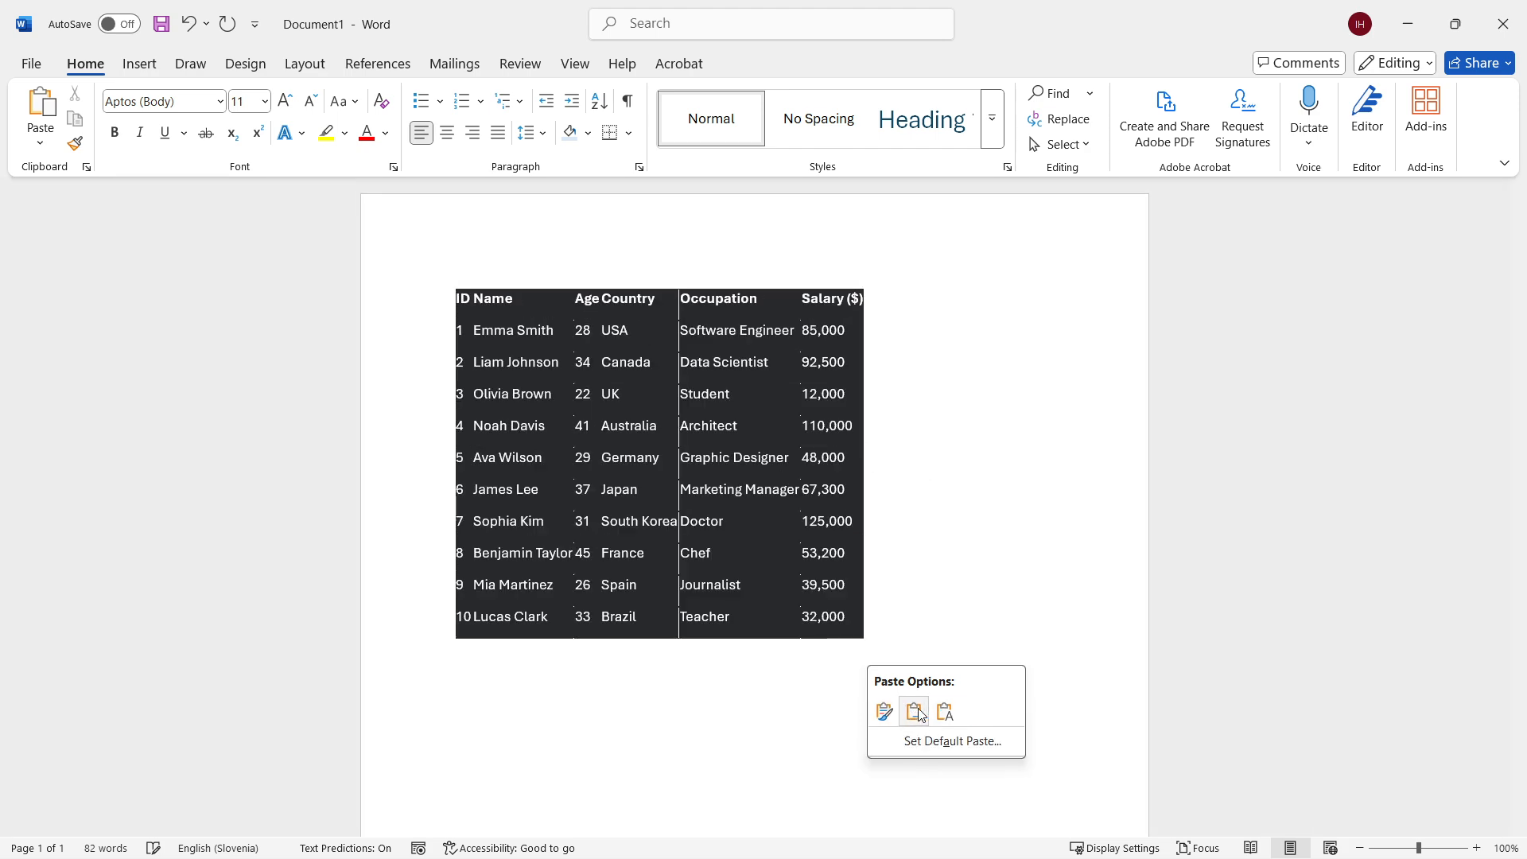
left_click(915, 712)
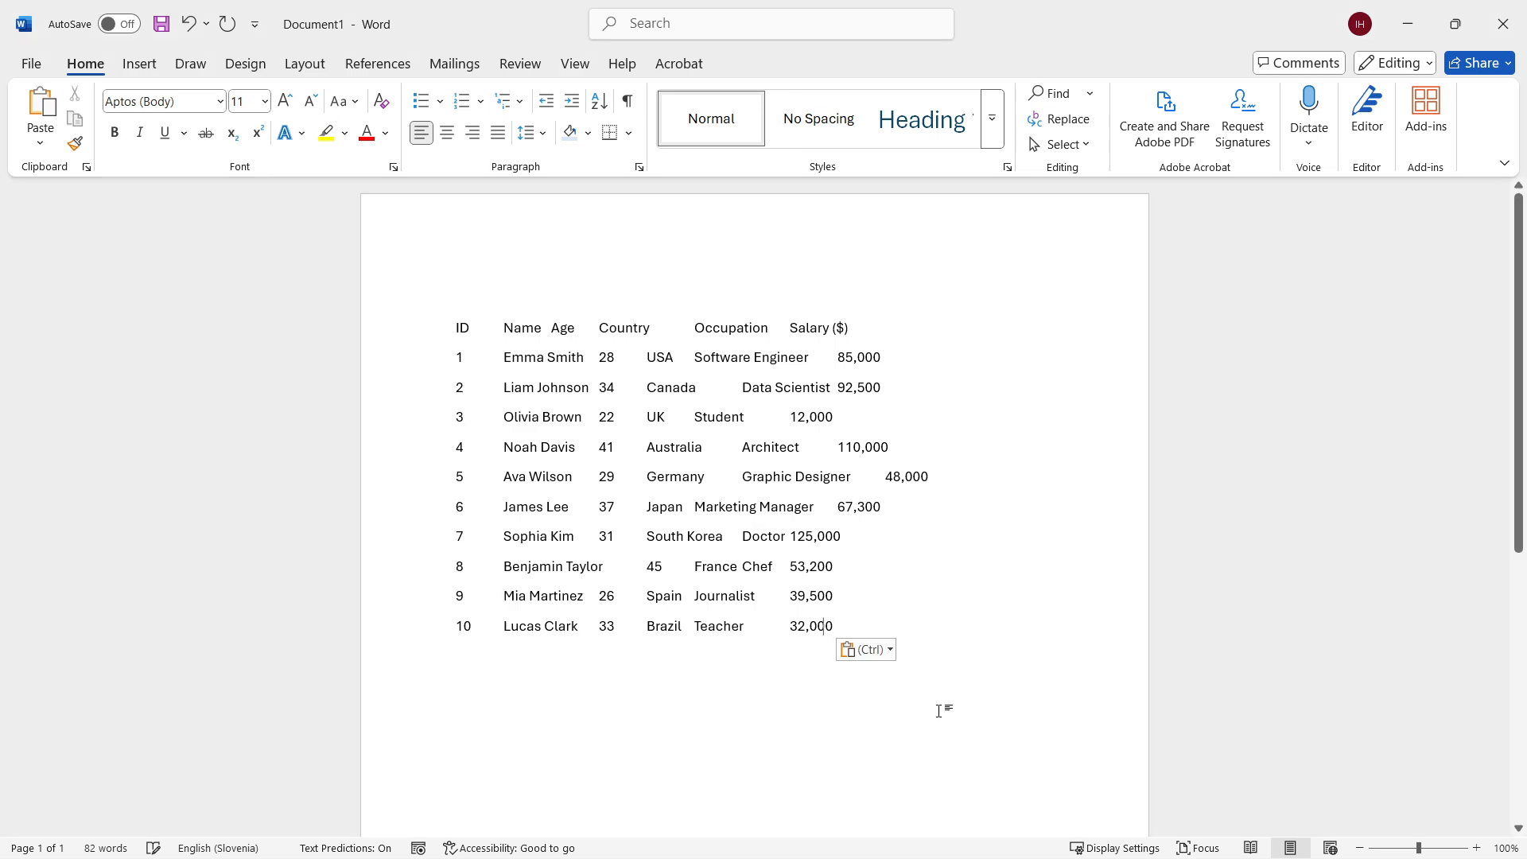
mouse_move(390, 324)
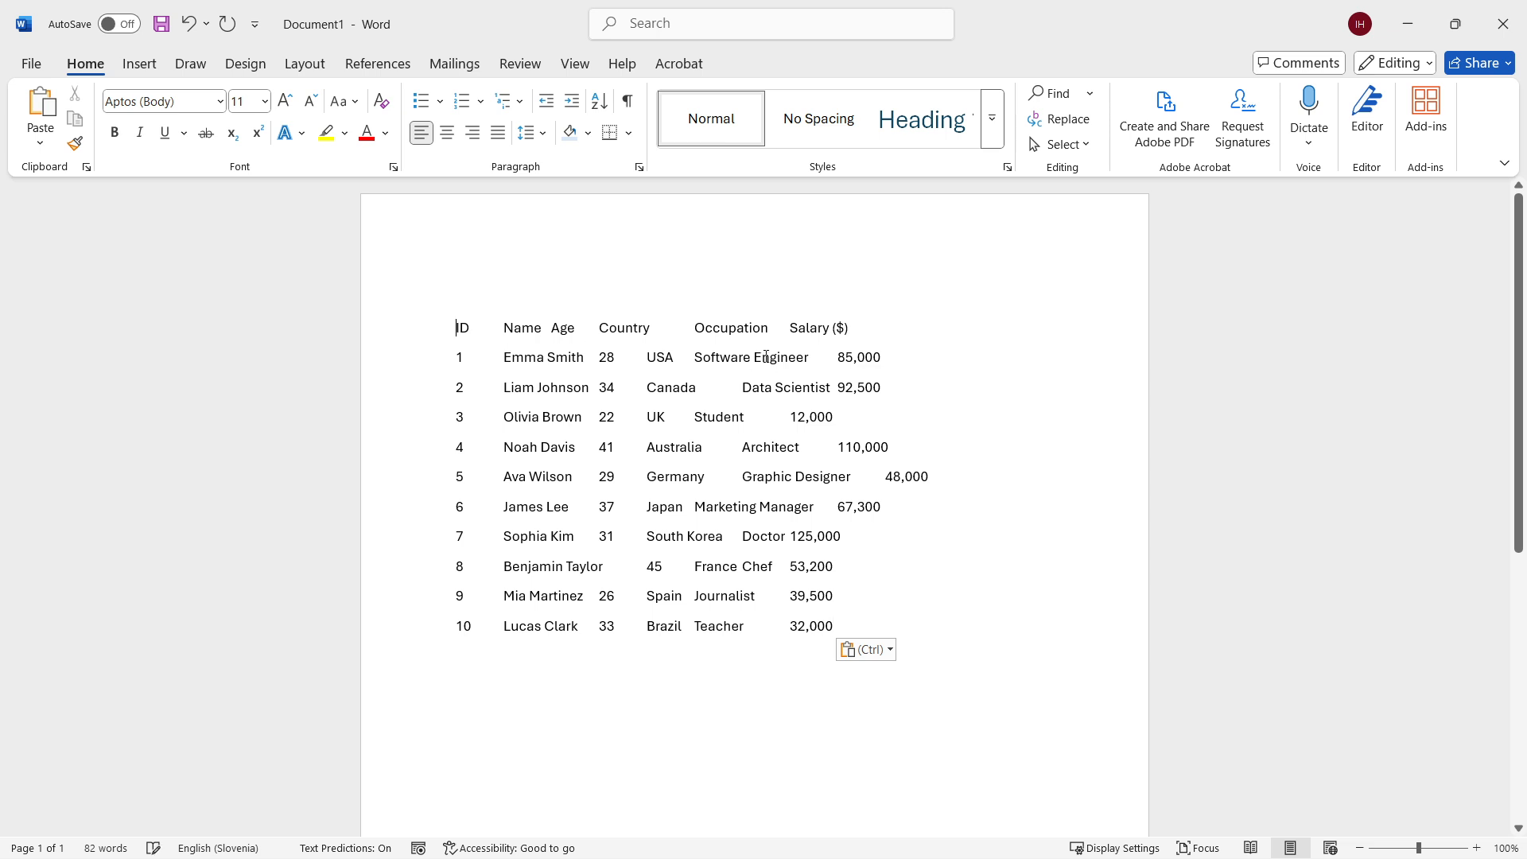
left_click(862, 650)
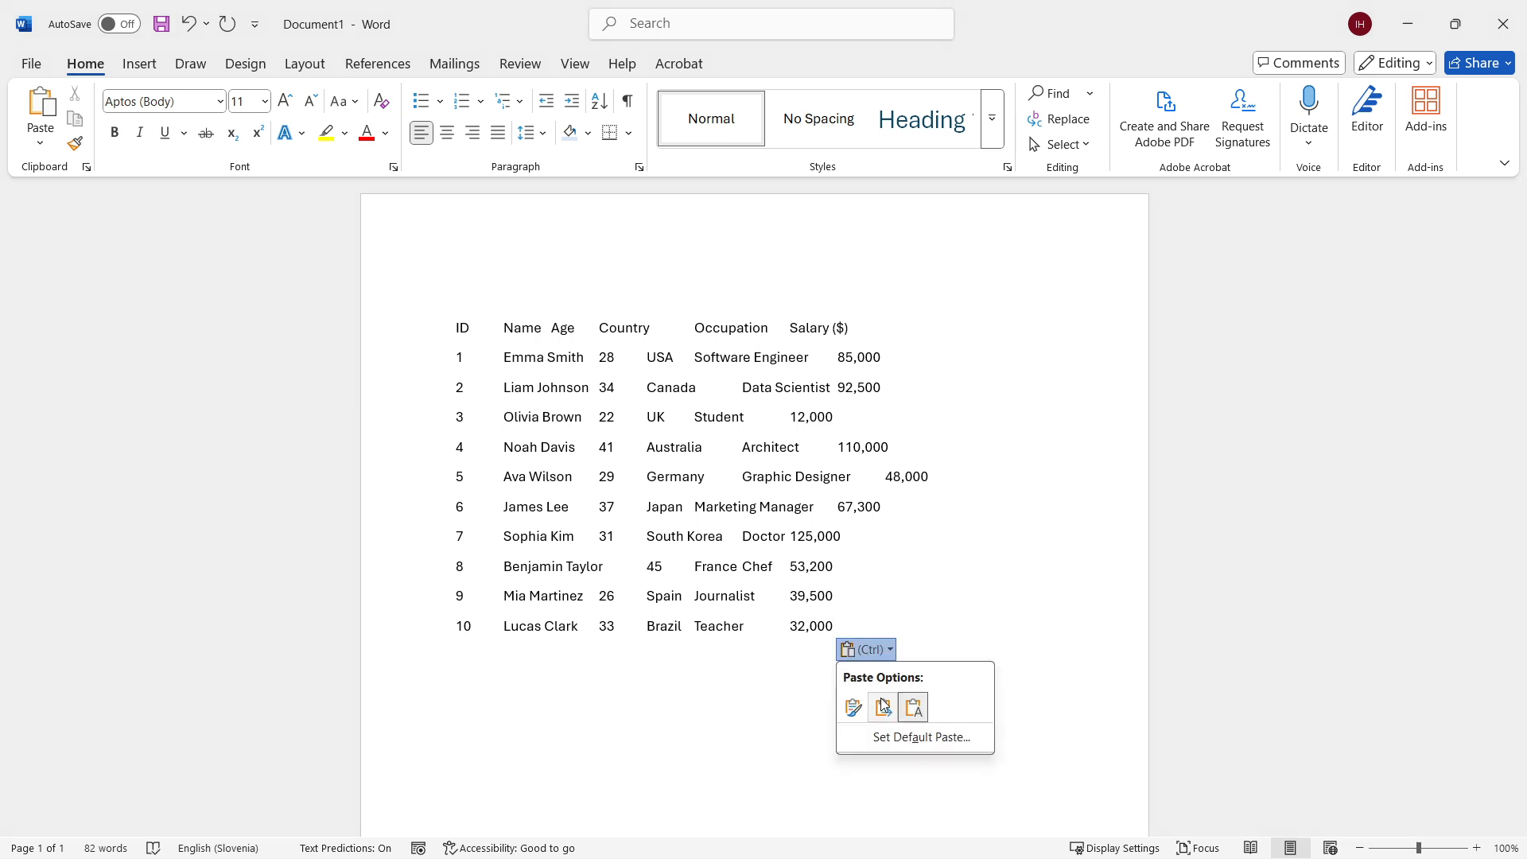
Step: Switch the paste to Keep Source Formatting to restore the real table
left_click(854, 707)
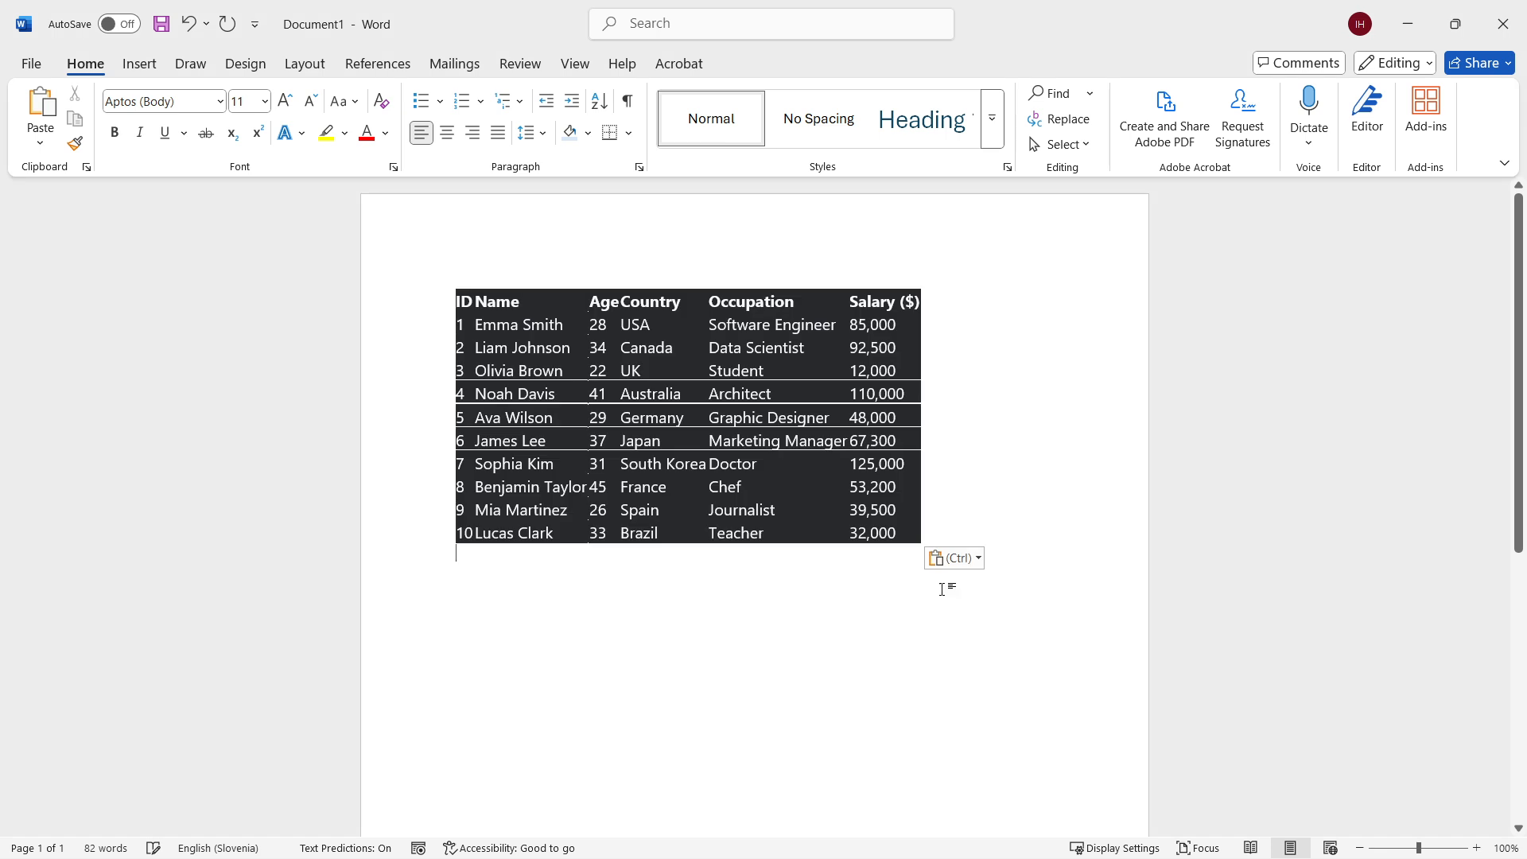
mouse_move(819, 682)
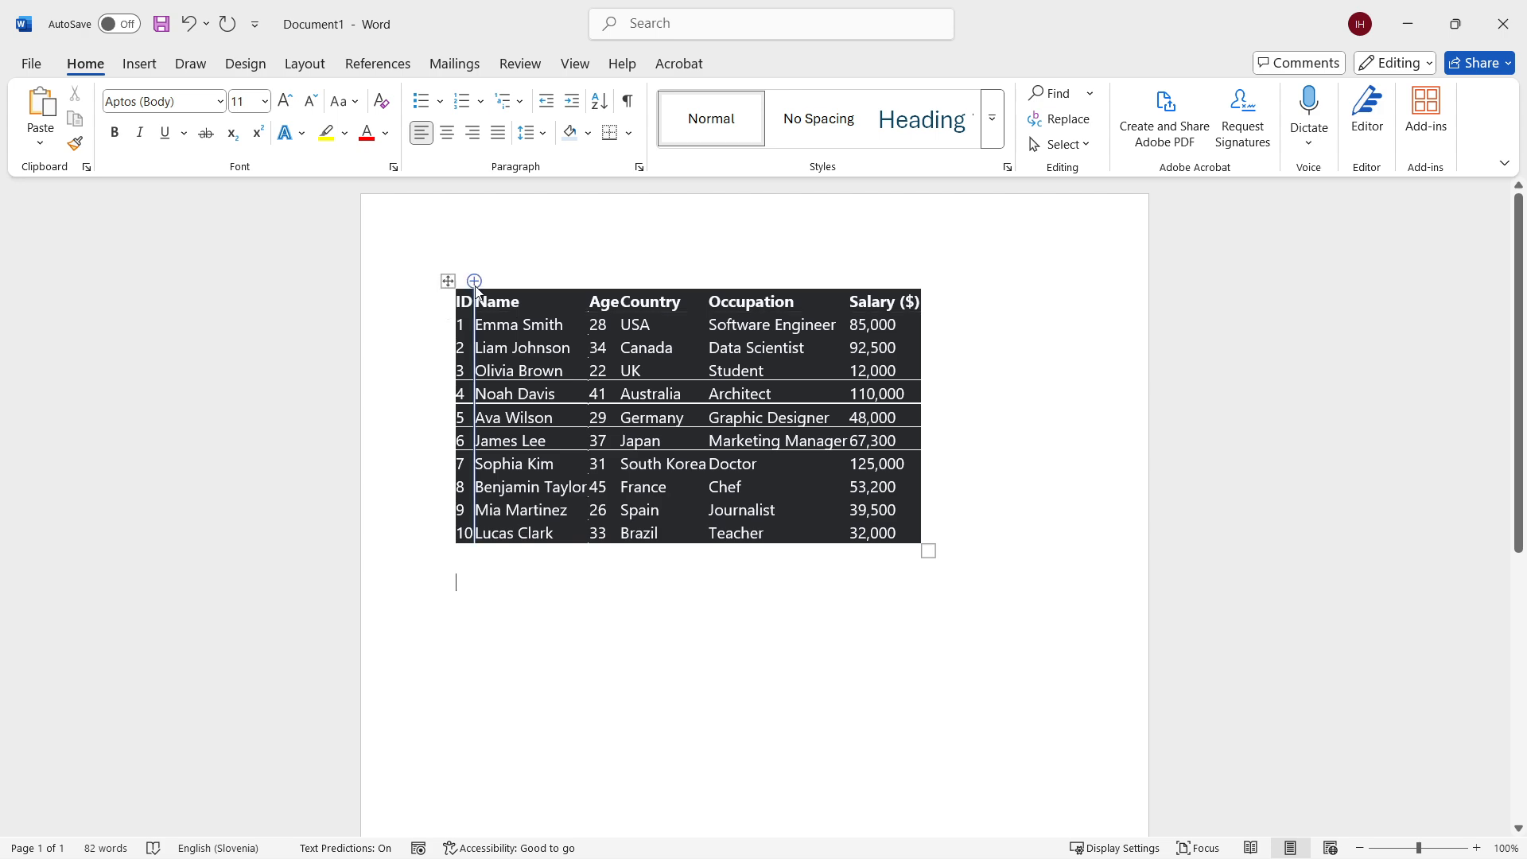
left_click(447, 282)
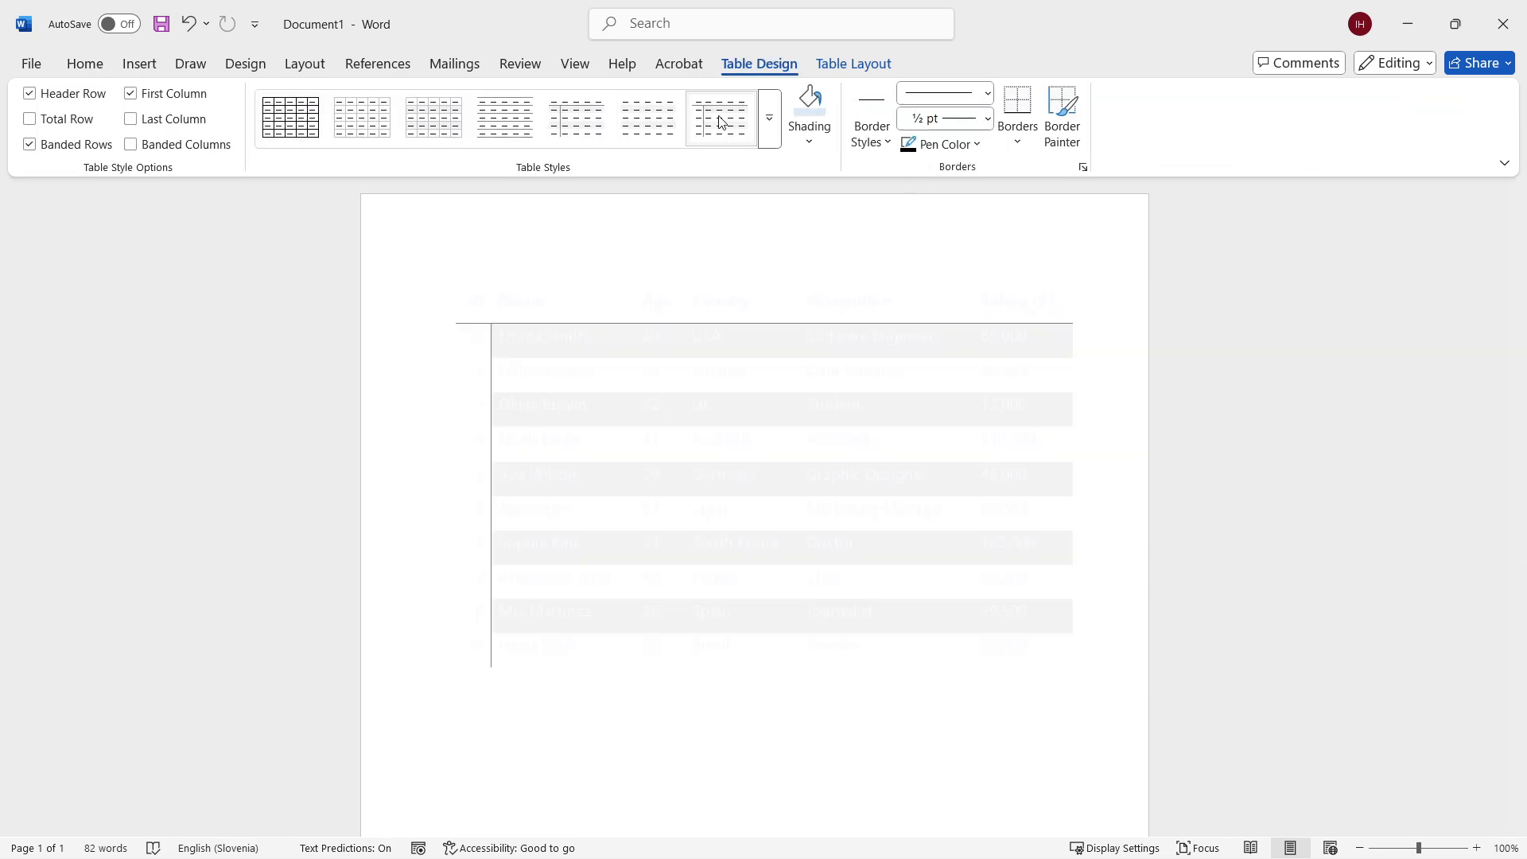
left_click(505, 117)
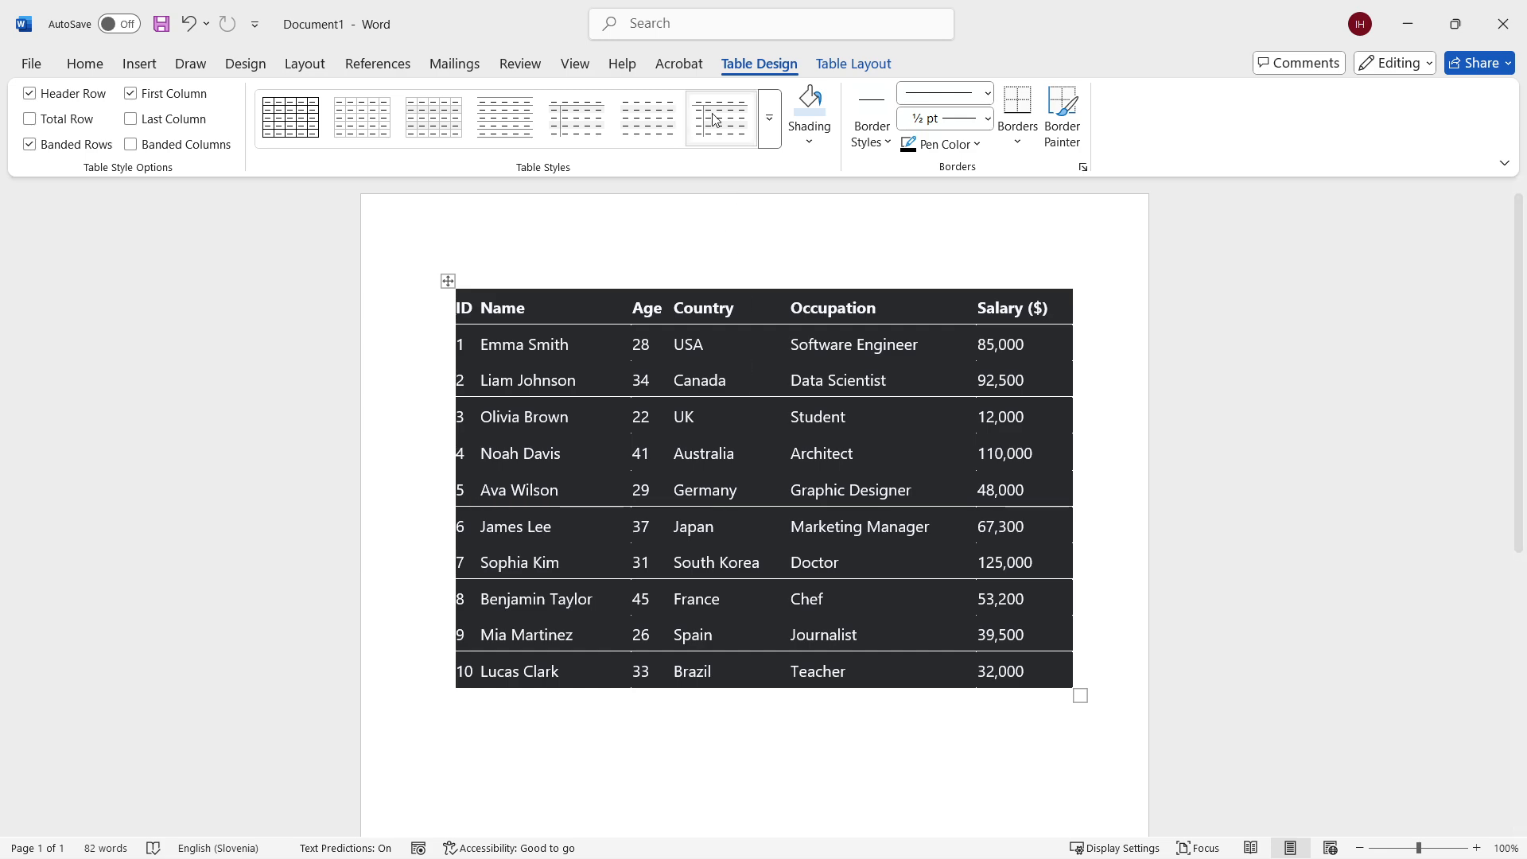
left_click(647, 117)
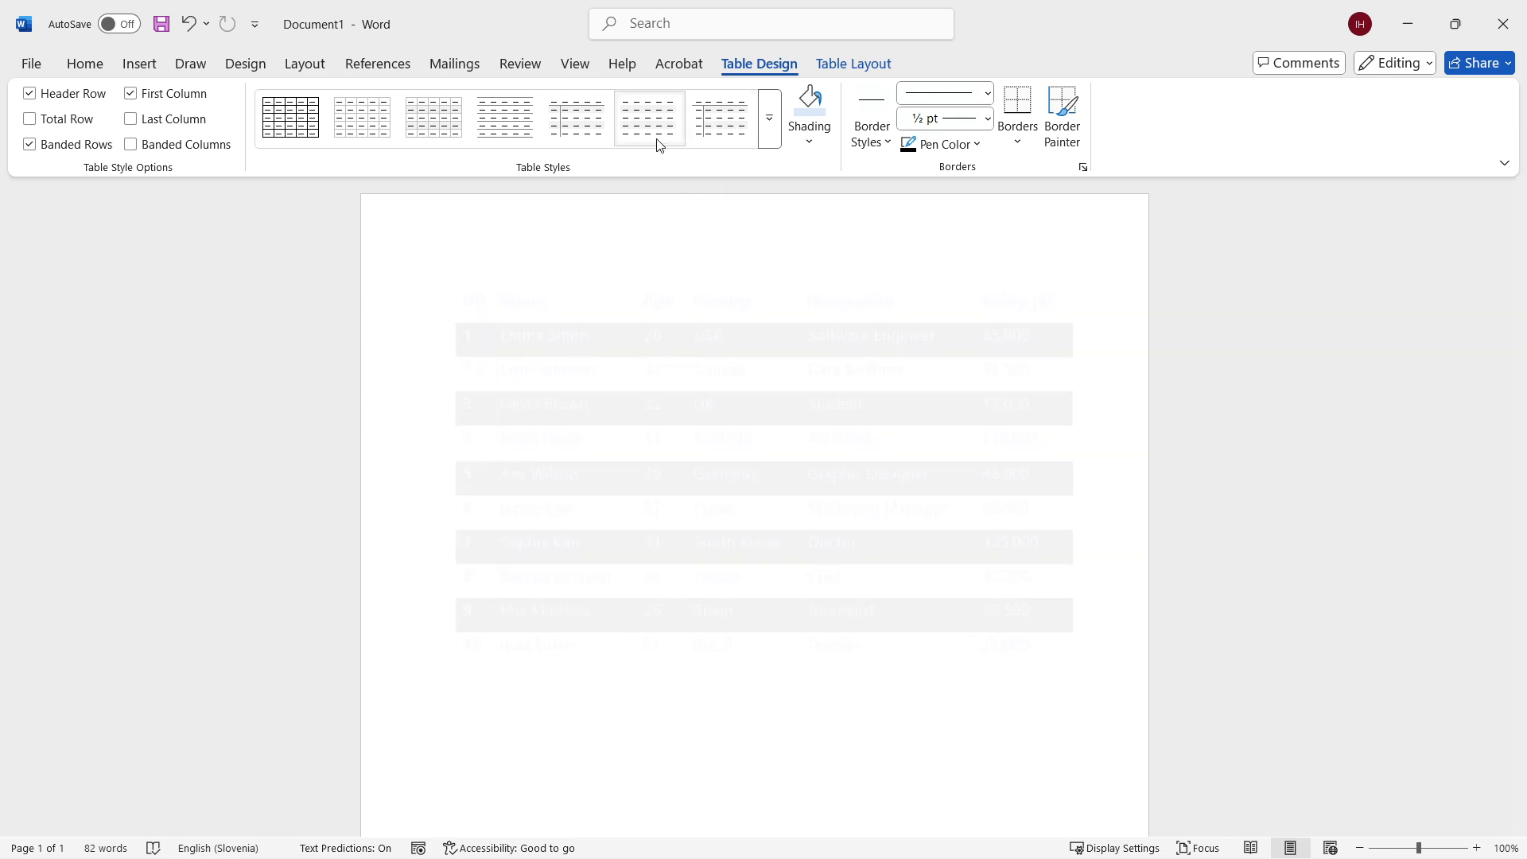
left_click(720, 117)
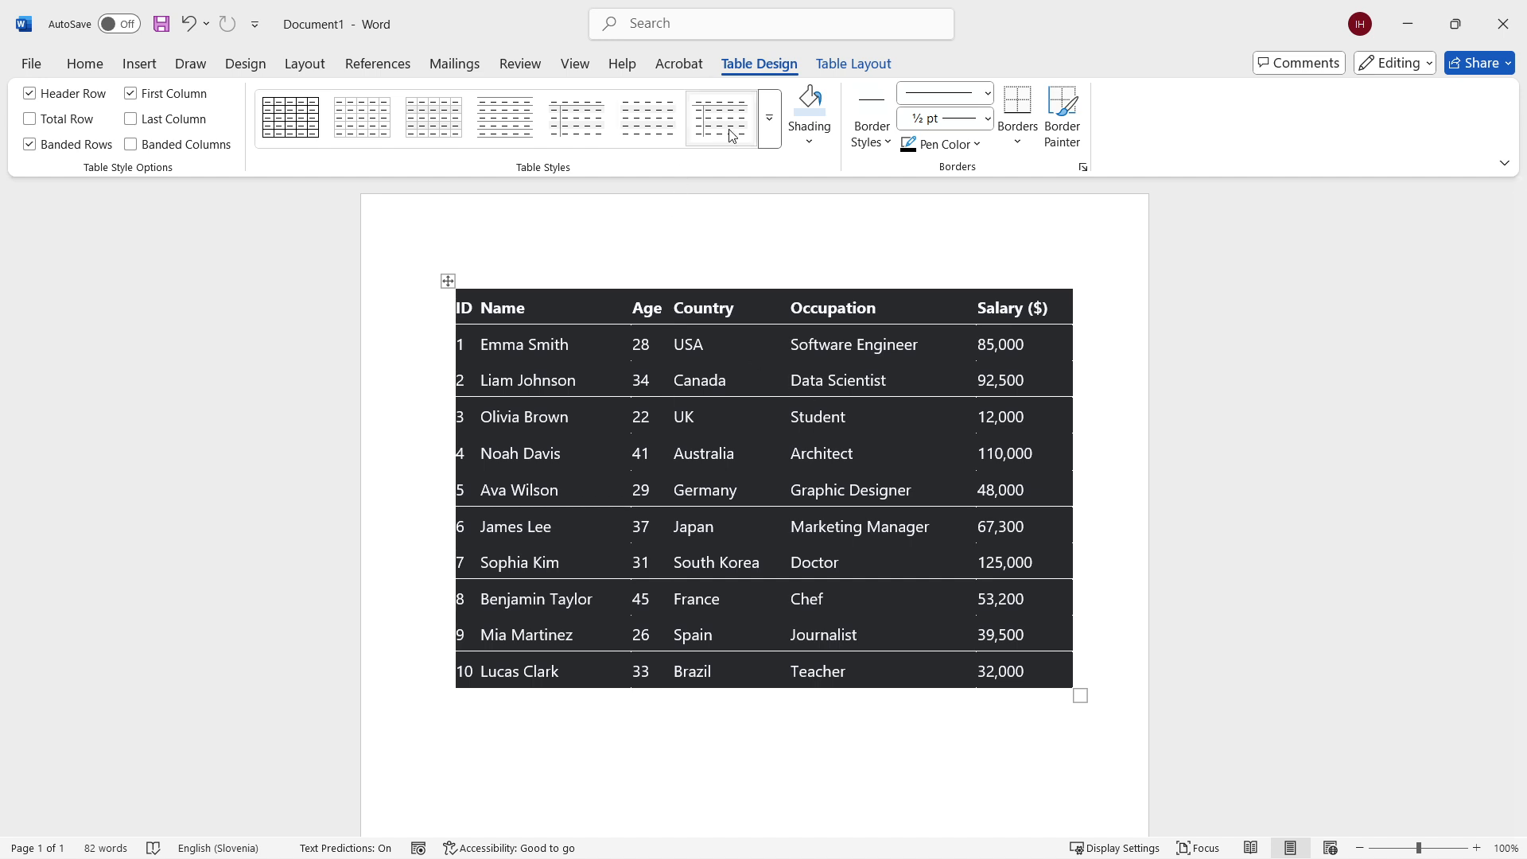
mouse_move(719, 117)
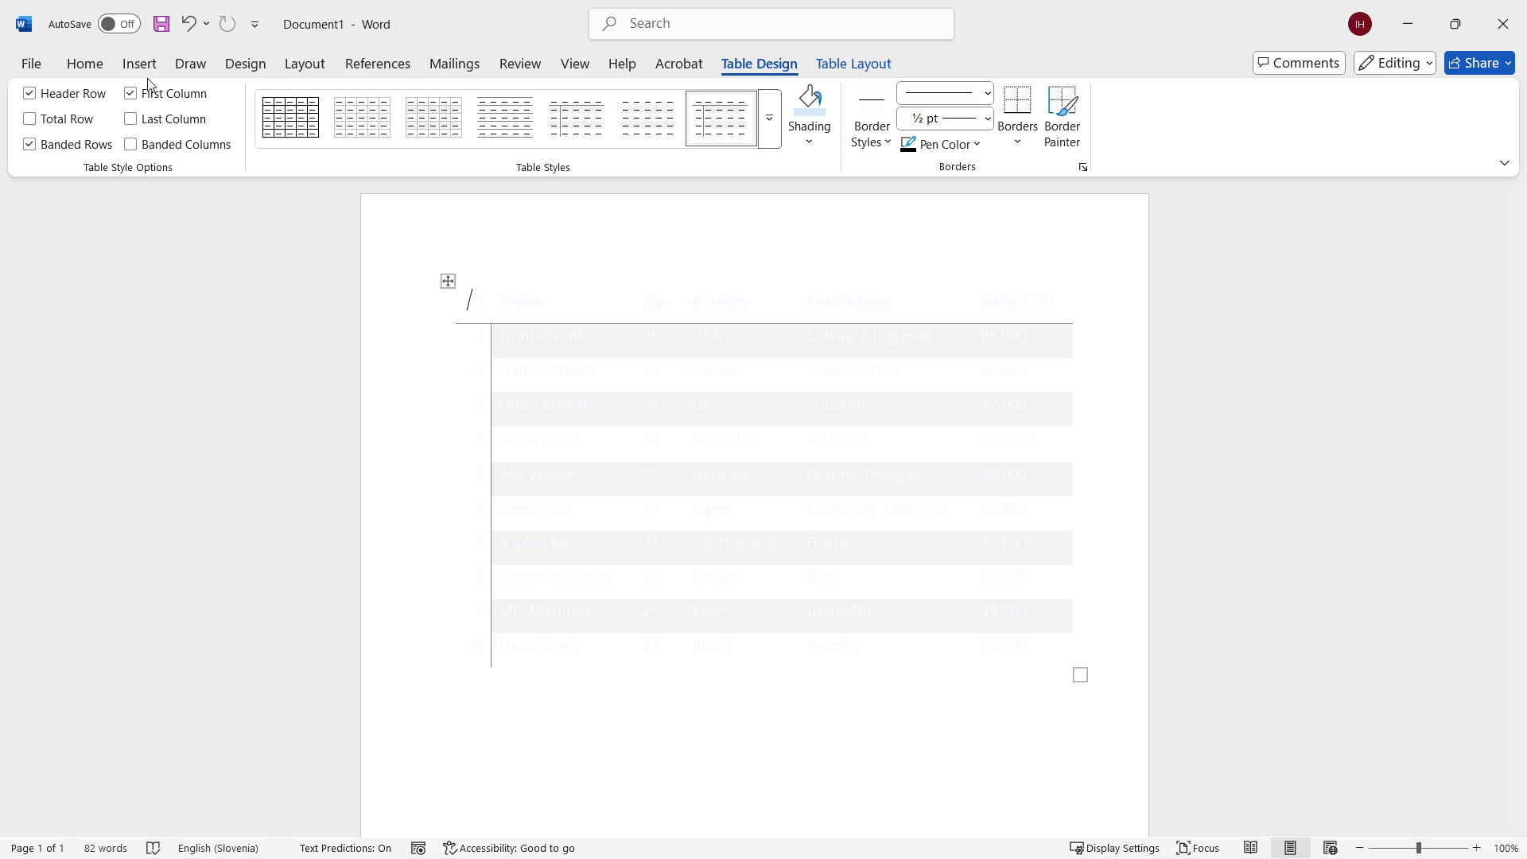
Step: Apply a light banded table style and shade the whole table light blue
left_click(83, 64)
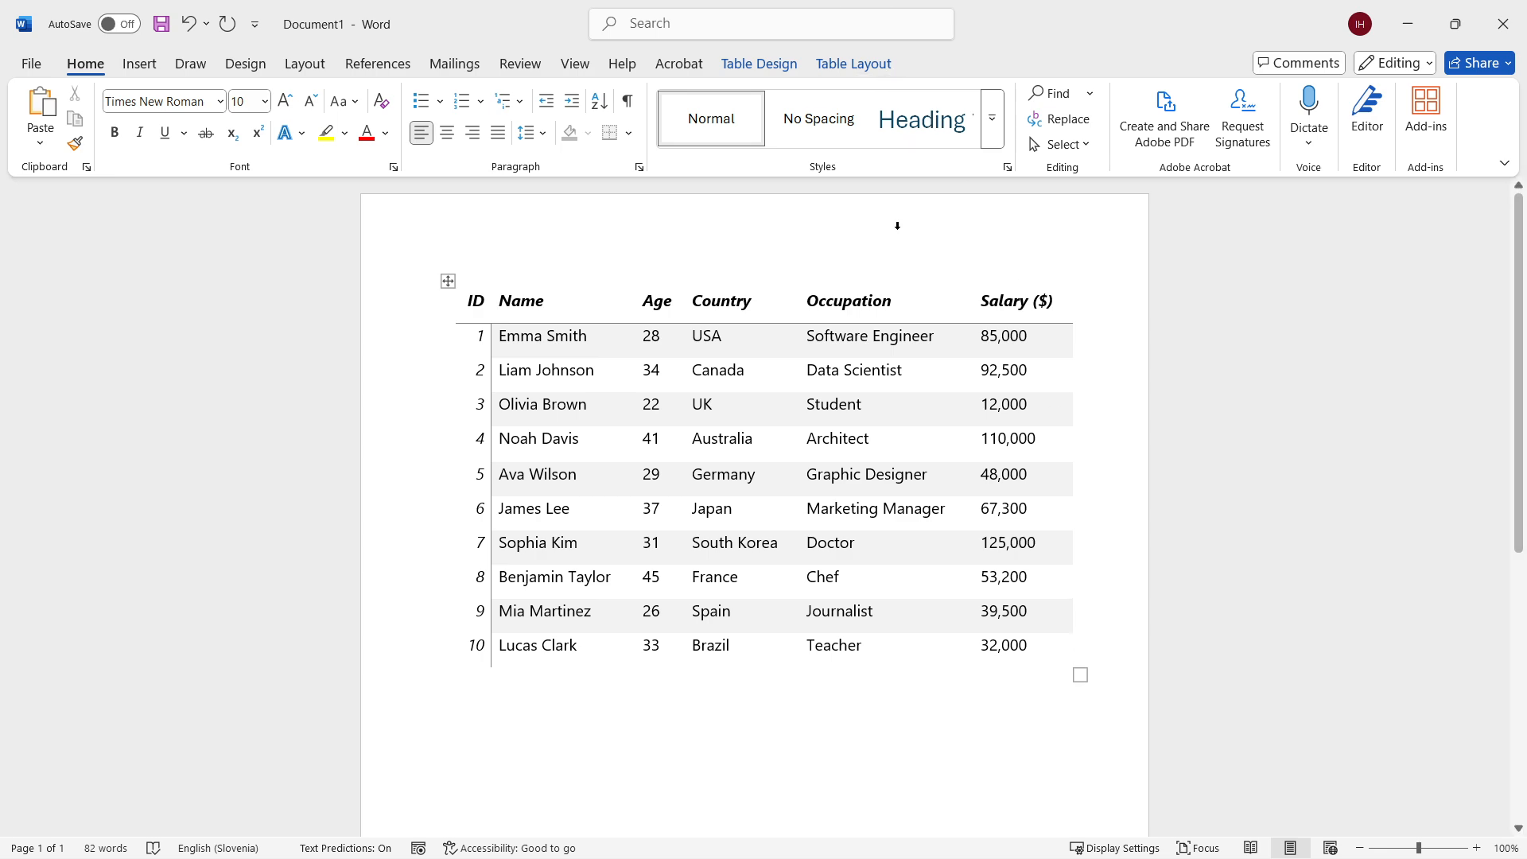
left_click(759, 64)
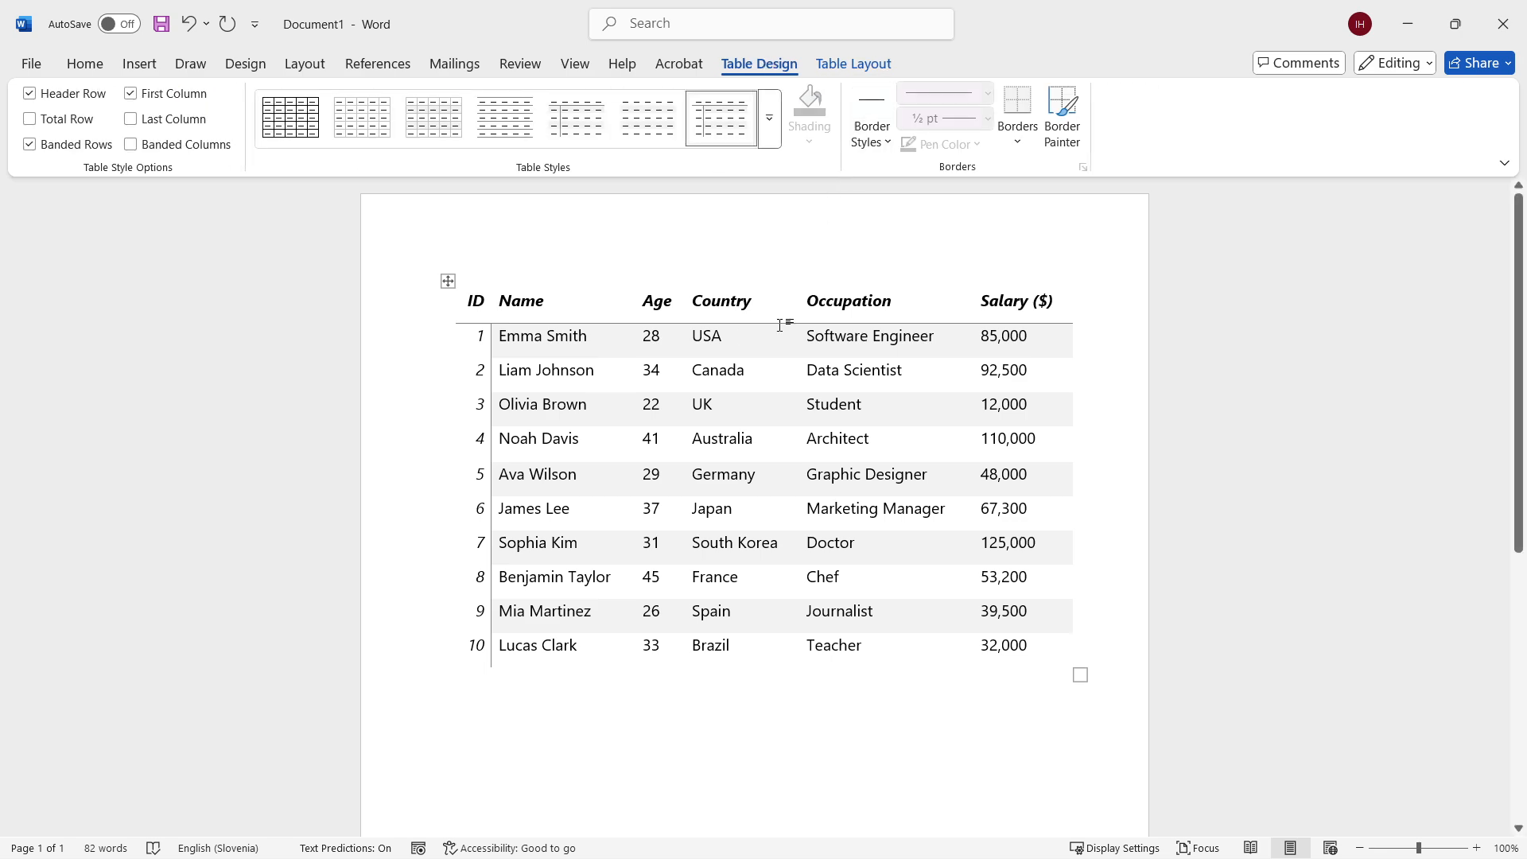
left_click(808, 117)
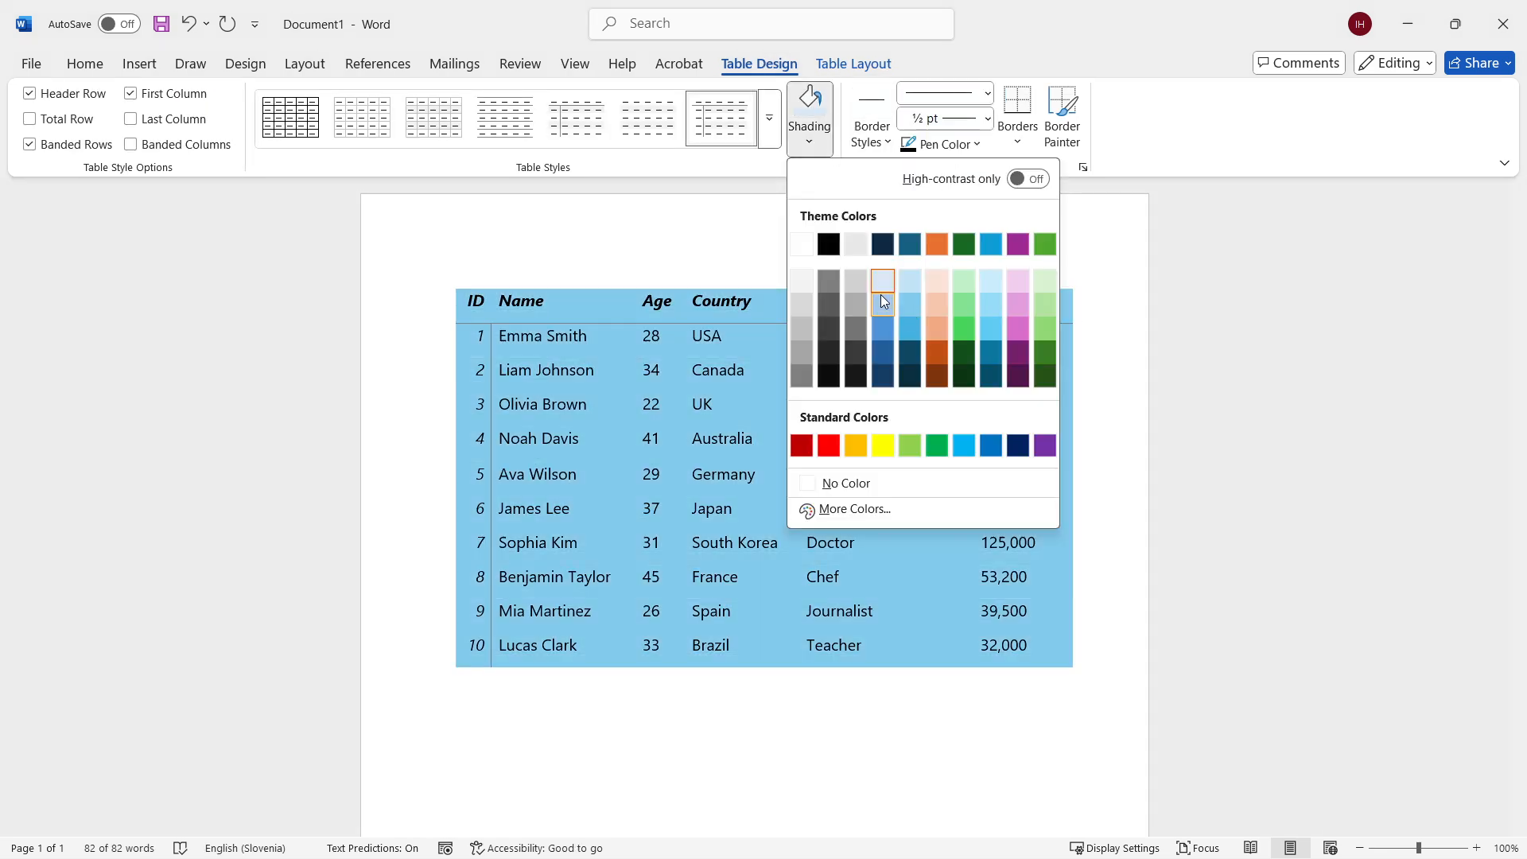
left_click(882, 281)
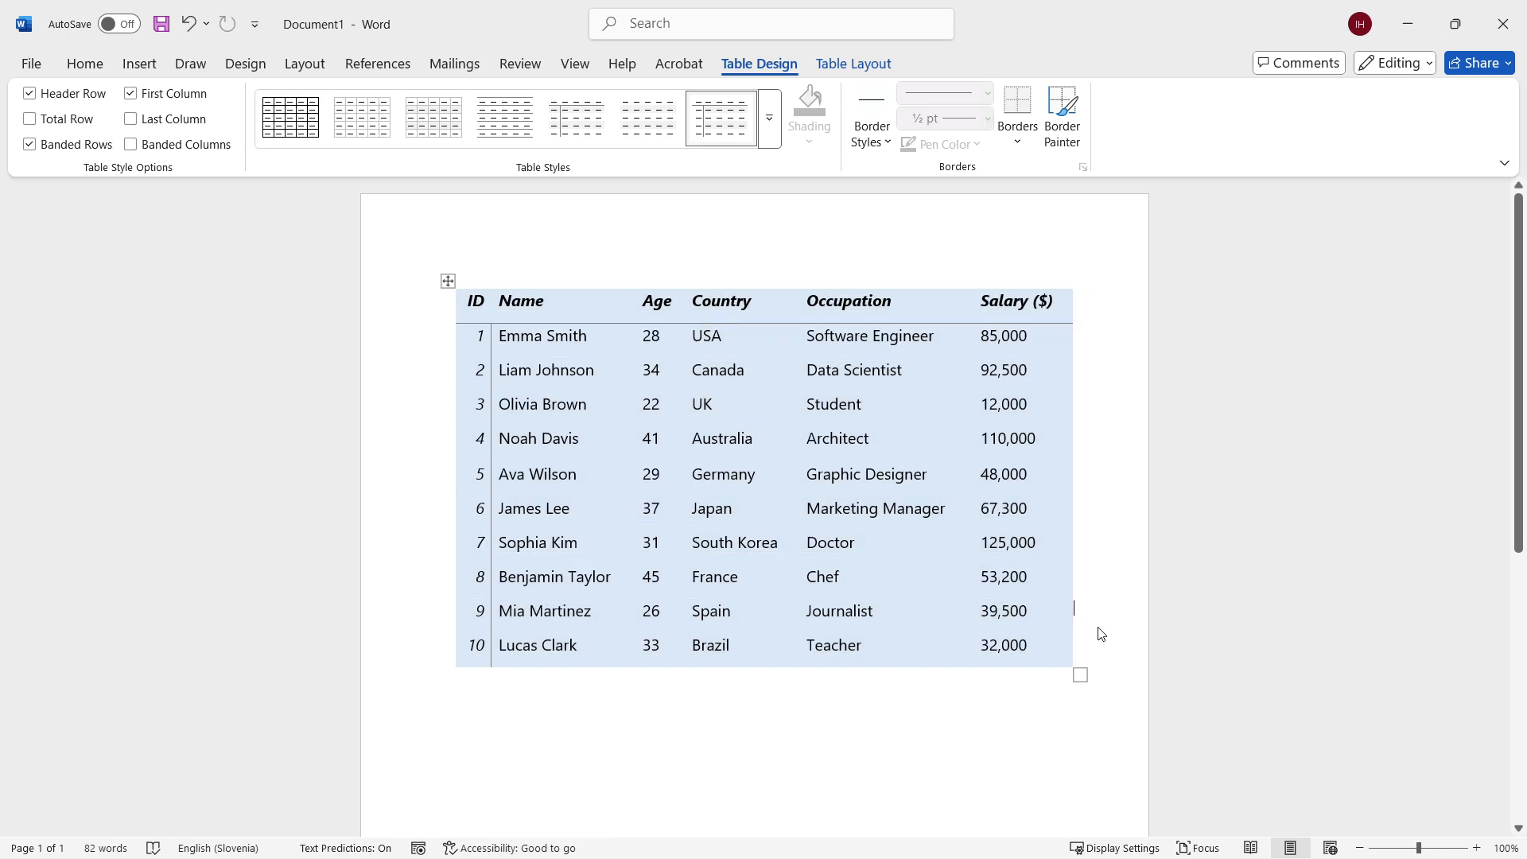
mouse_move(1123, 656)
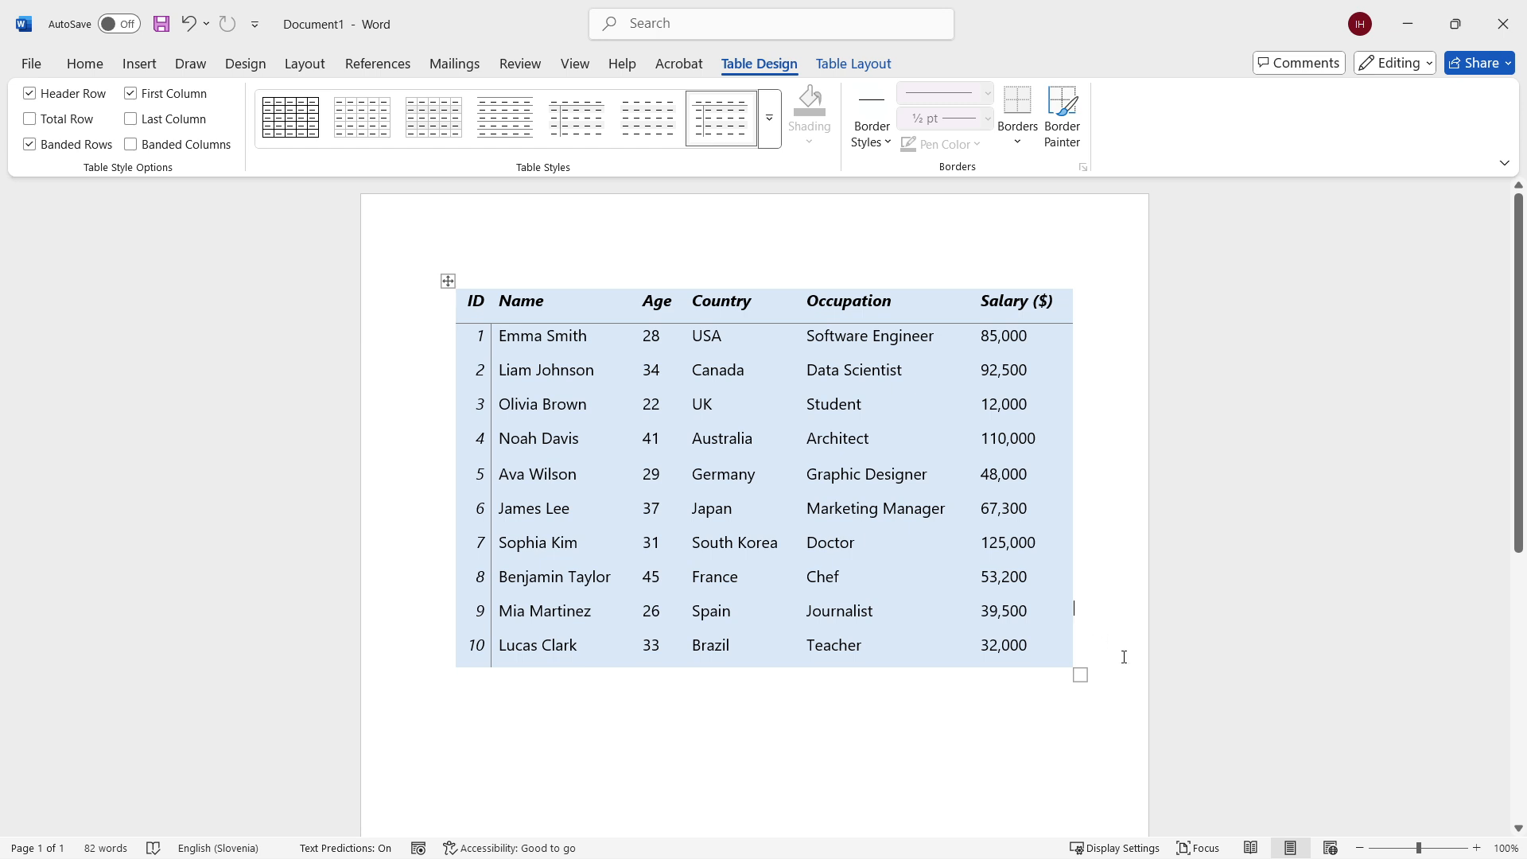
mouse_move(1091, 587)
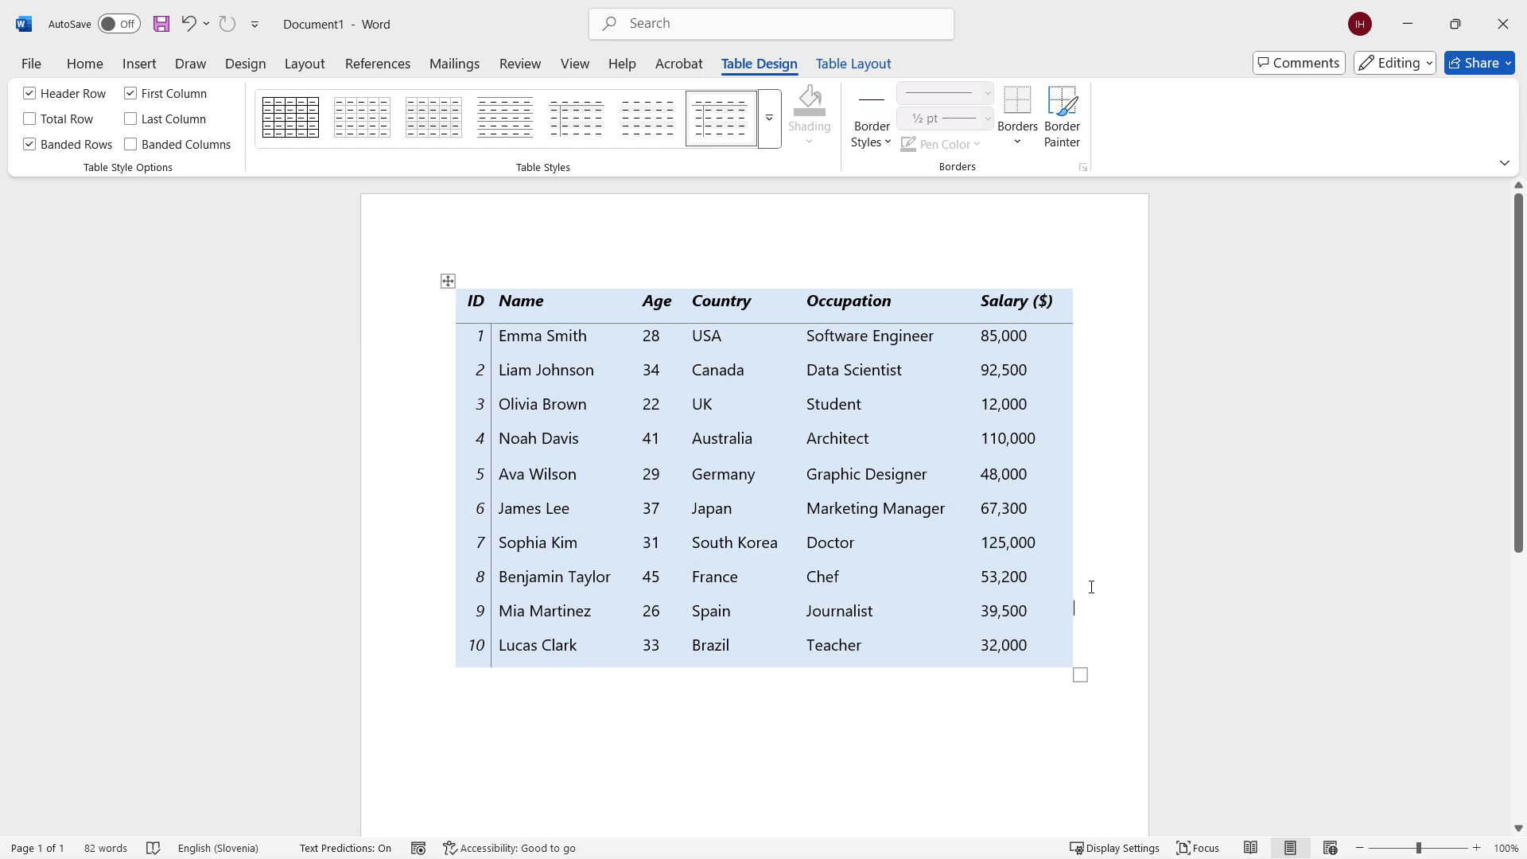
mouse_move(887, 426)
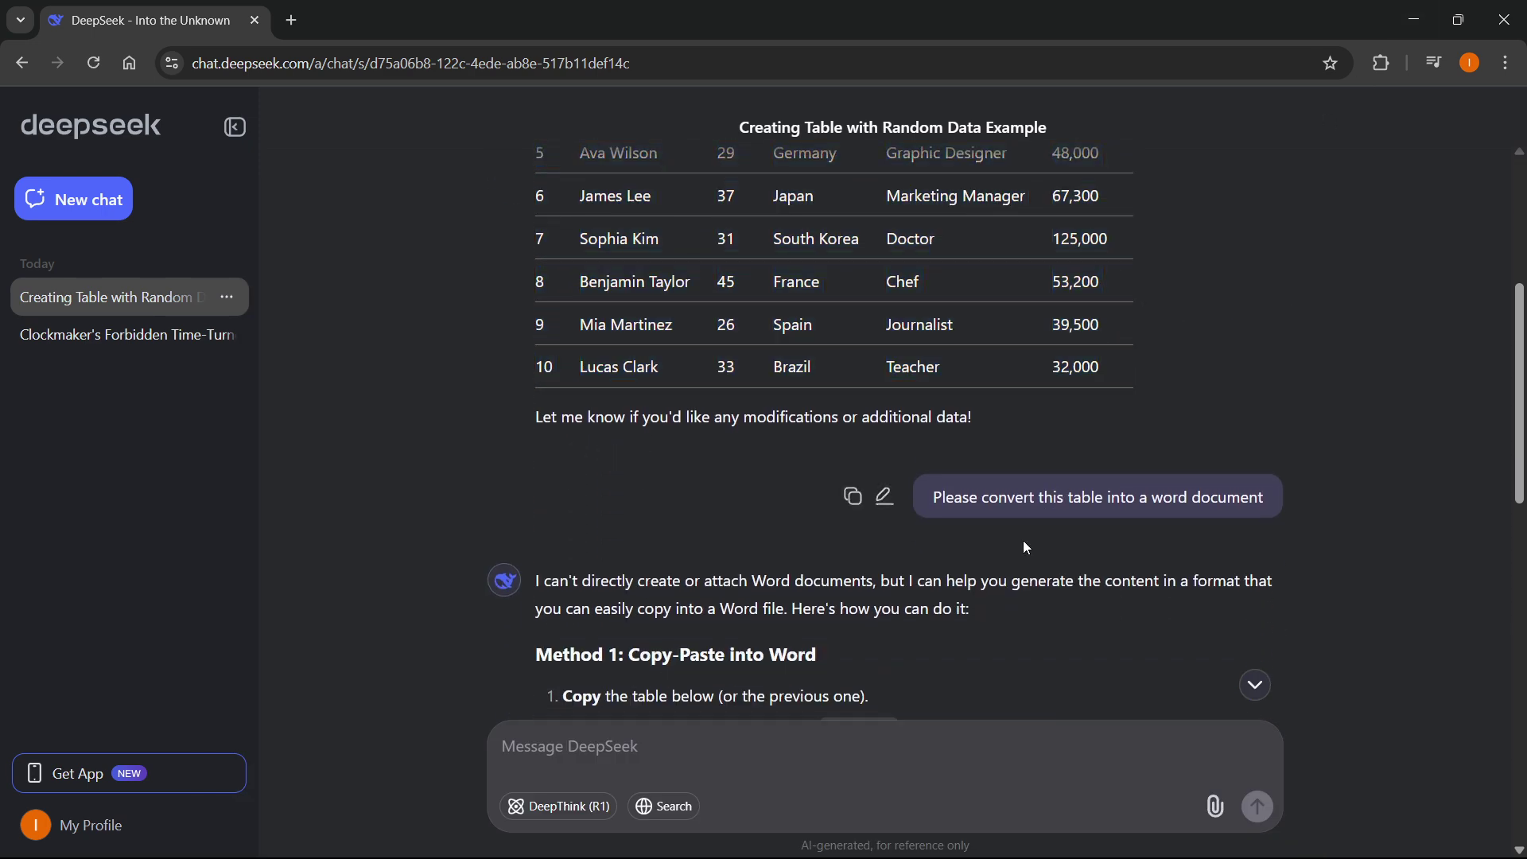
mouse_move(1277, 614)
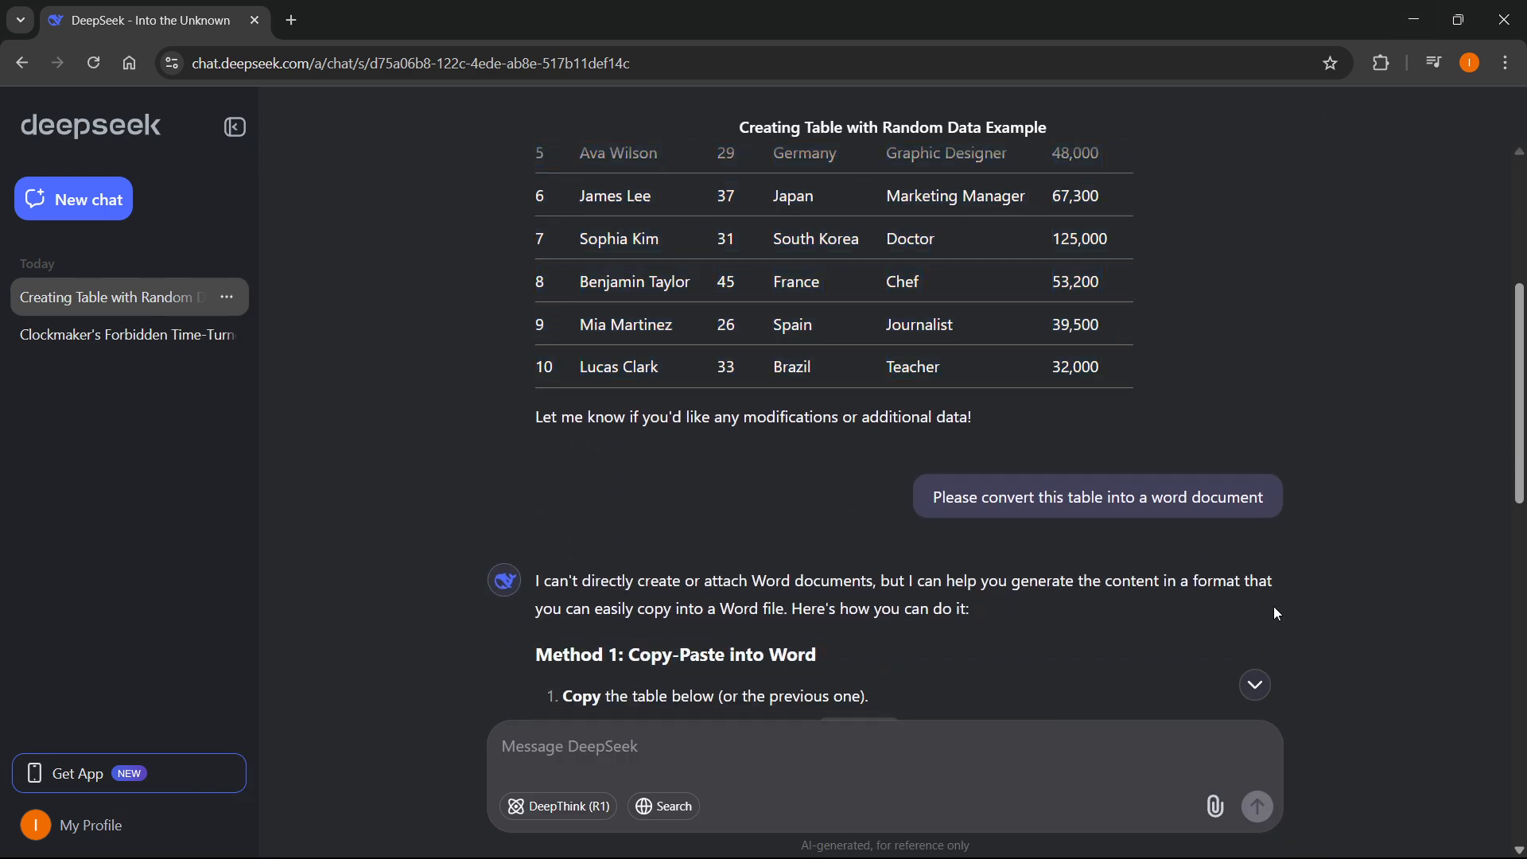
scroll("up", 3)
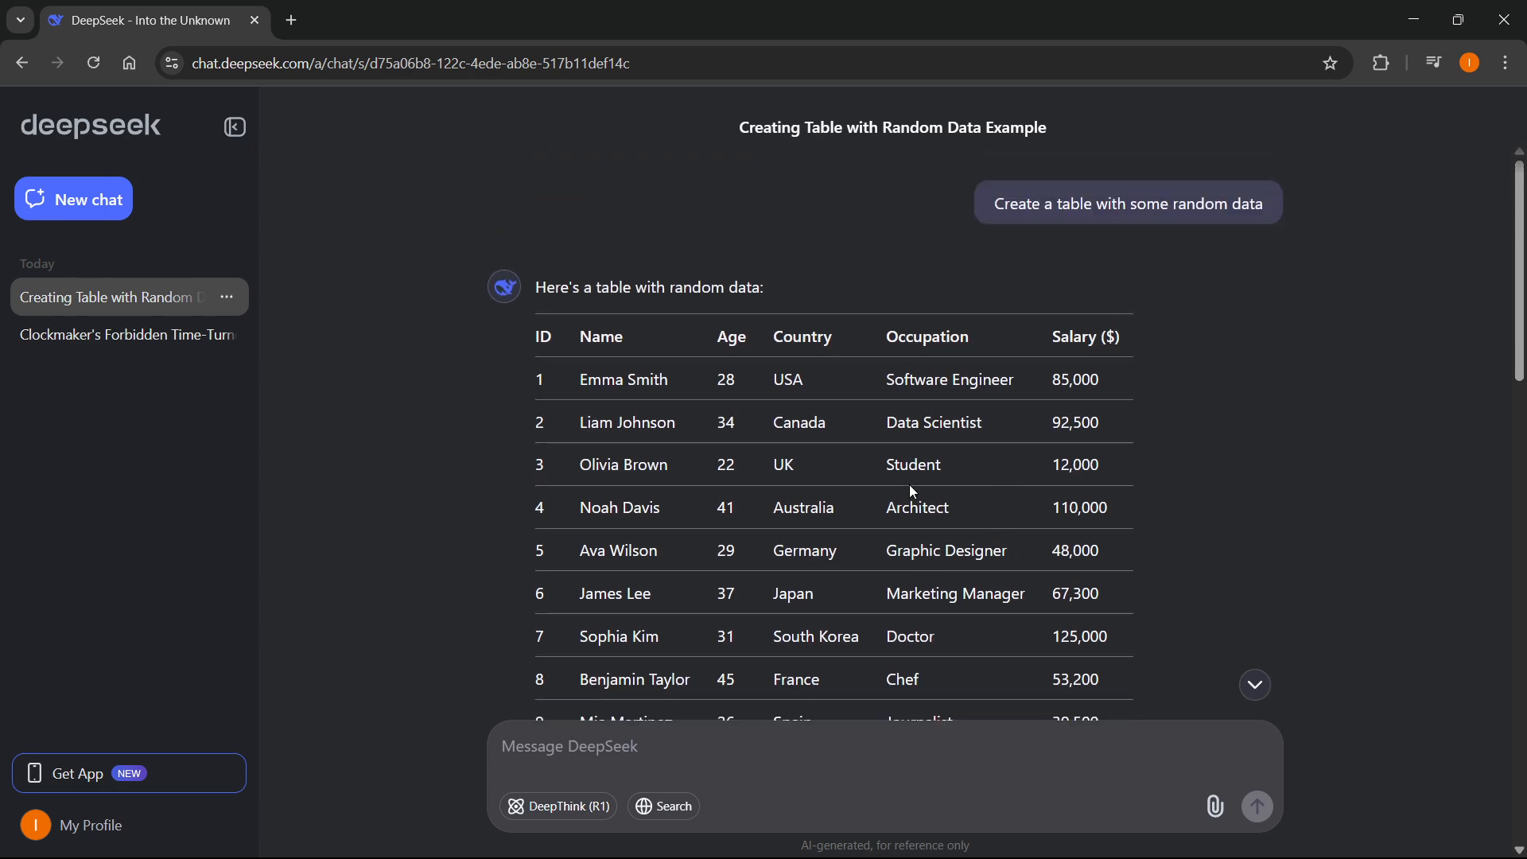
scroll("down", 3)
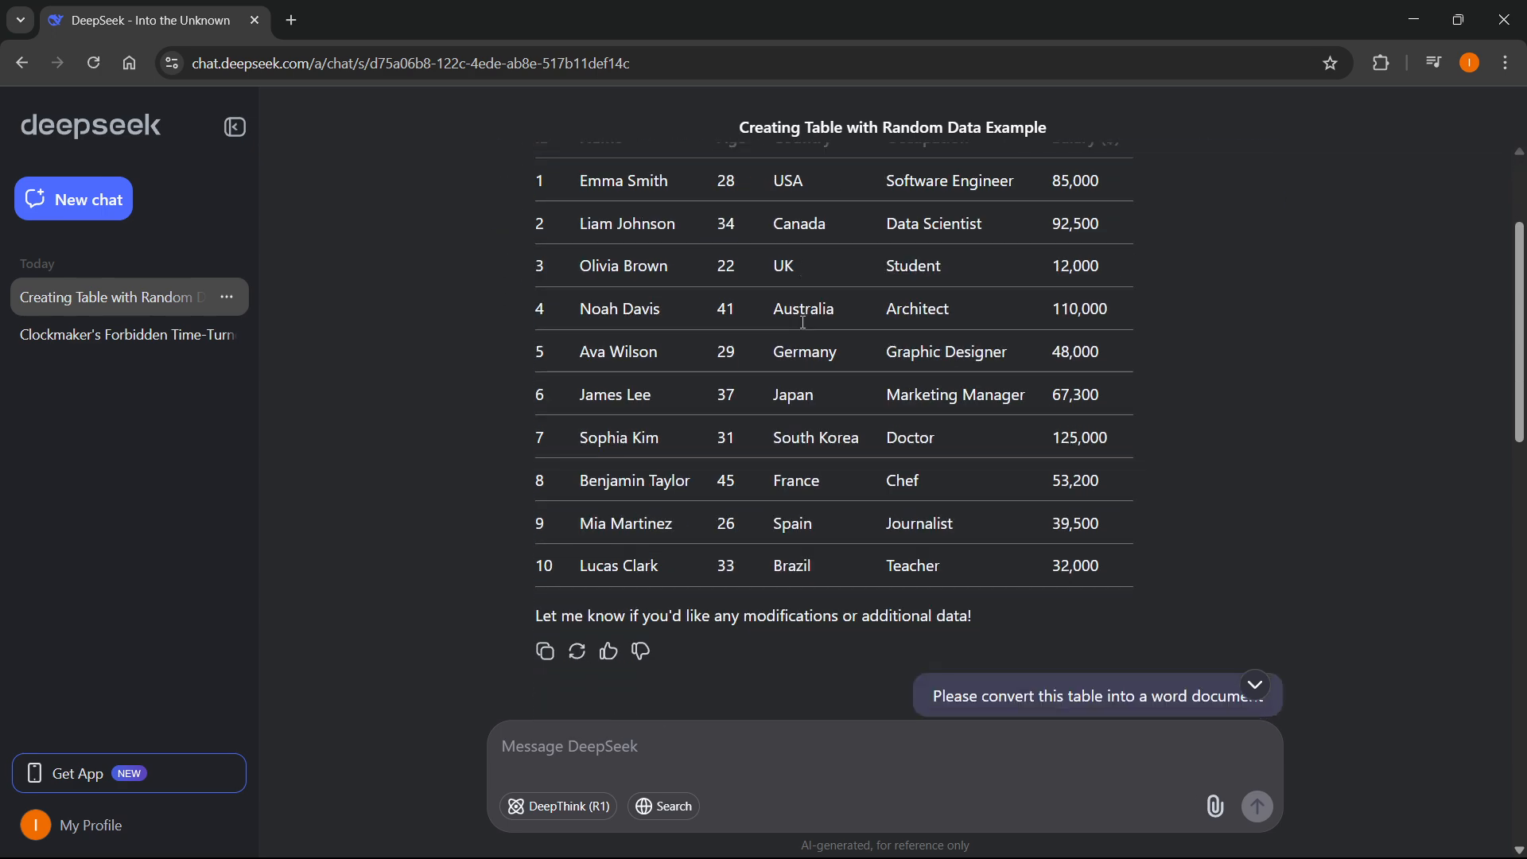
scroll("down", 3)
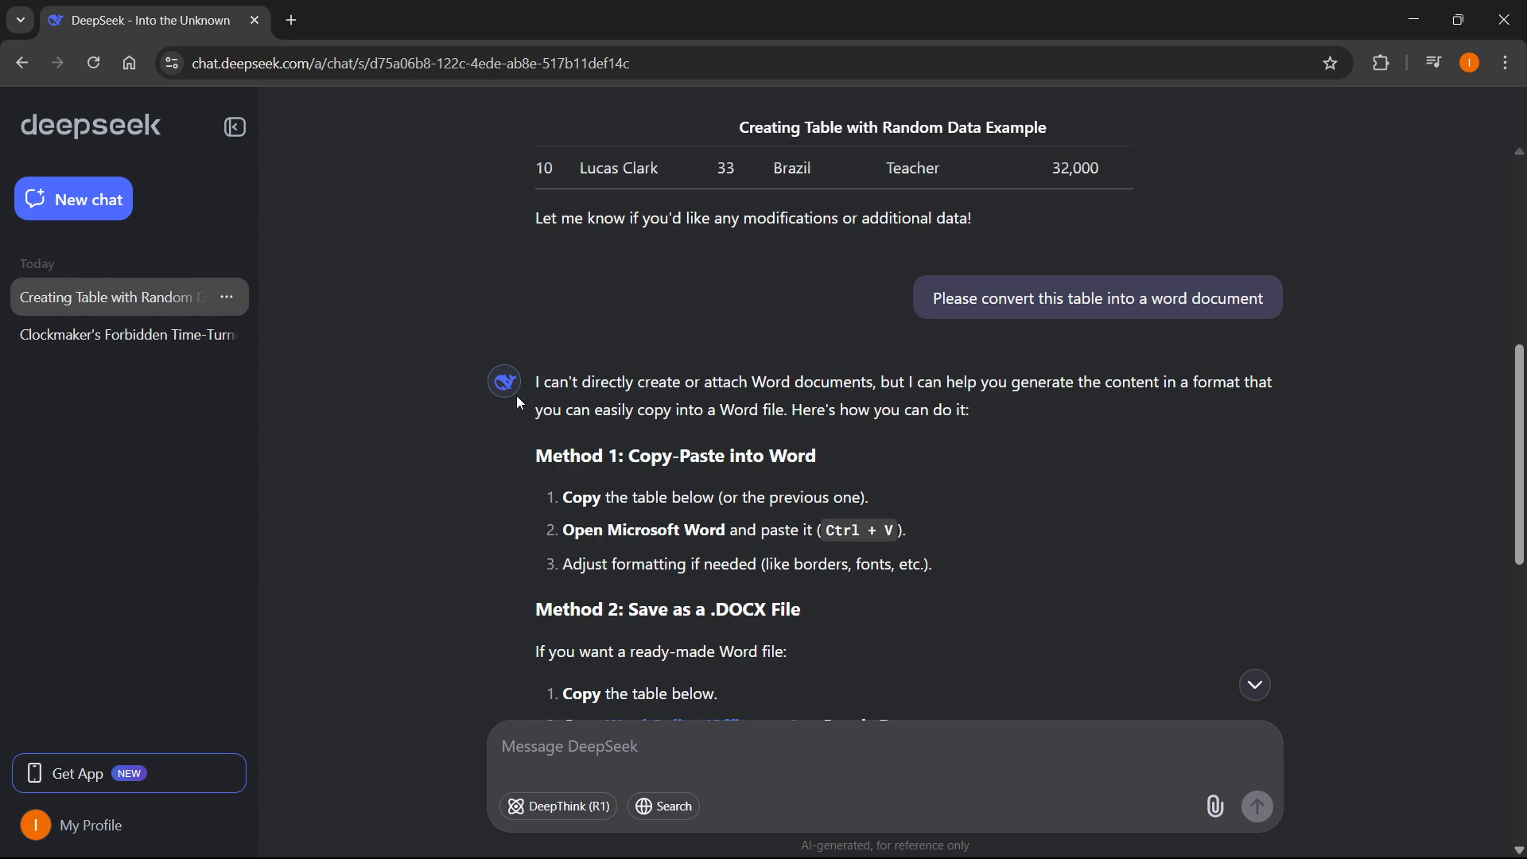
mouse_move(661, 438)
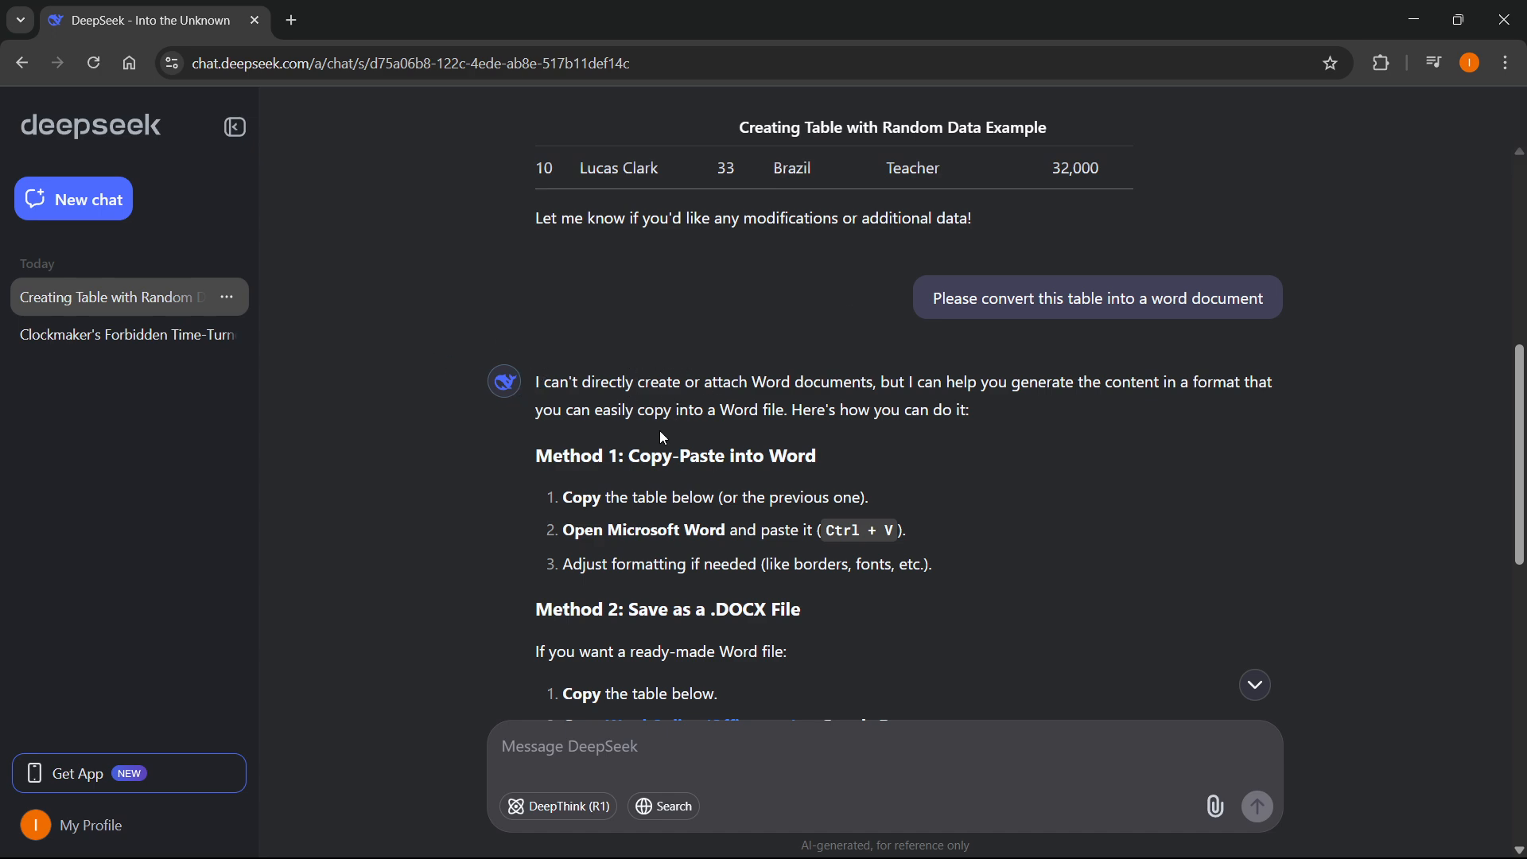
scroll("down", 3)
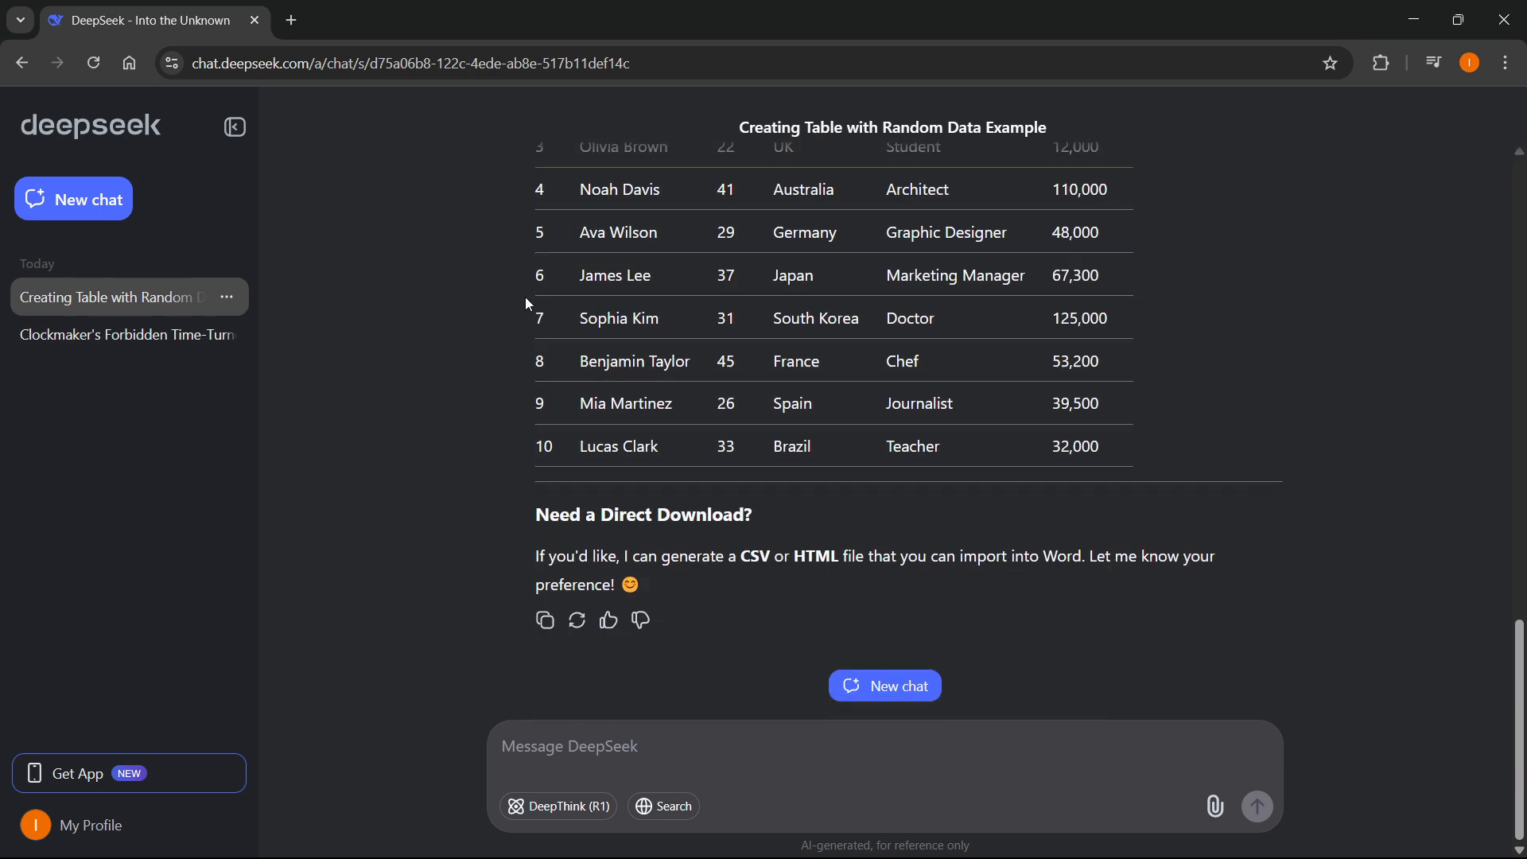
scroll("up", 3)
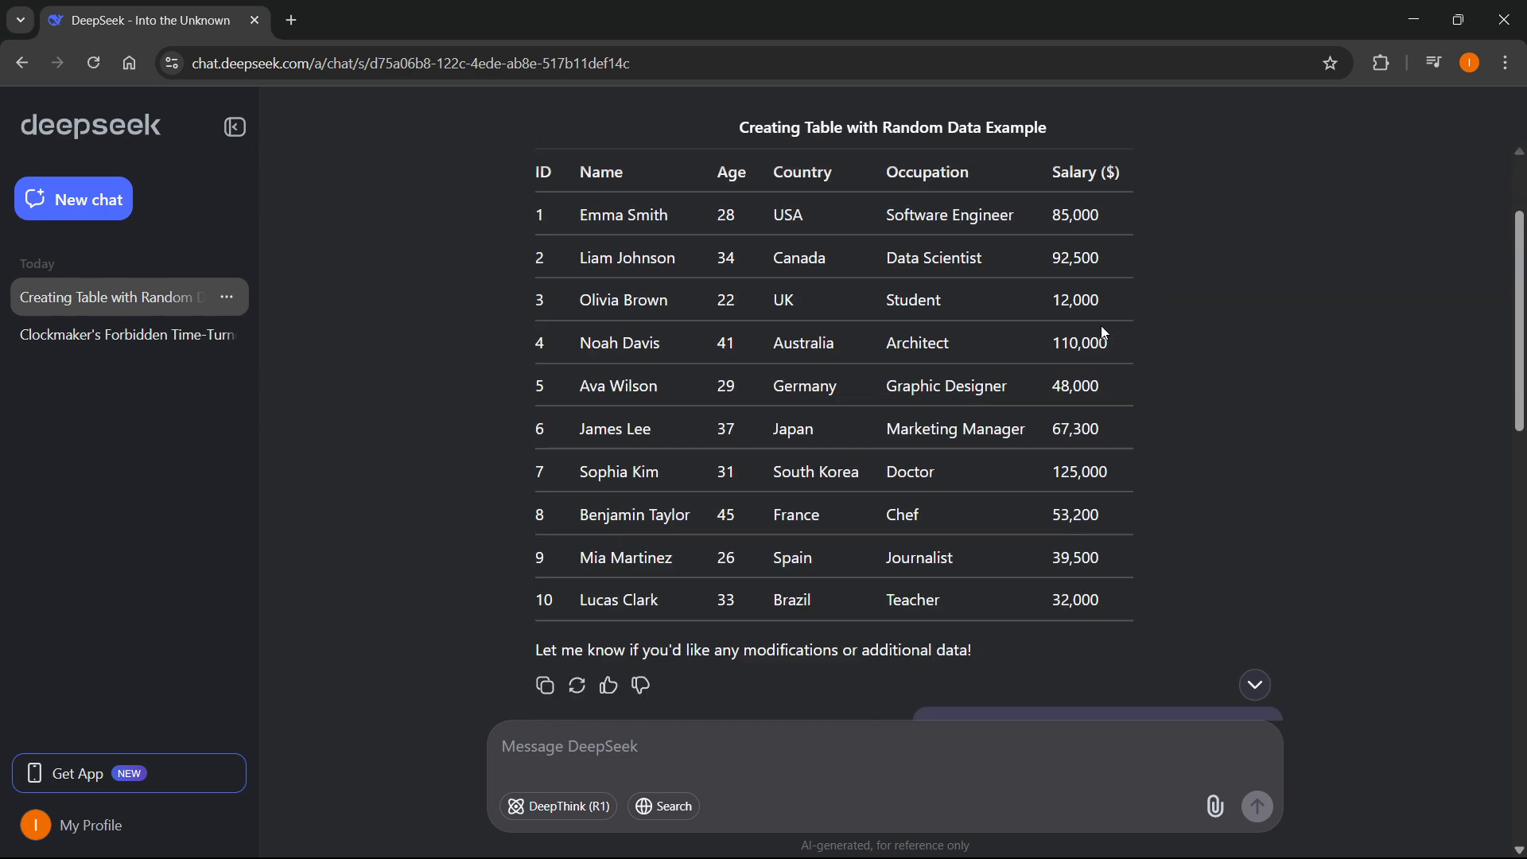
scroll("up", 3)
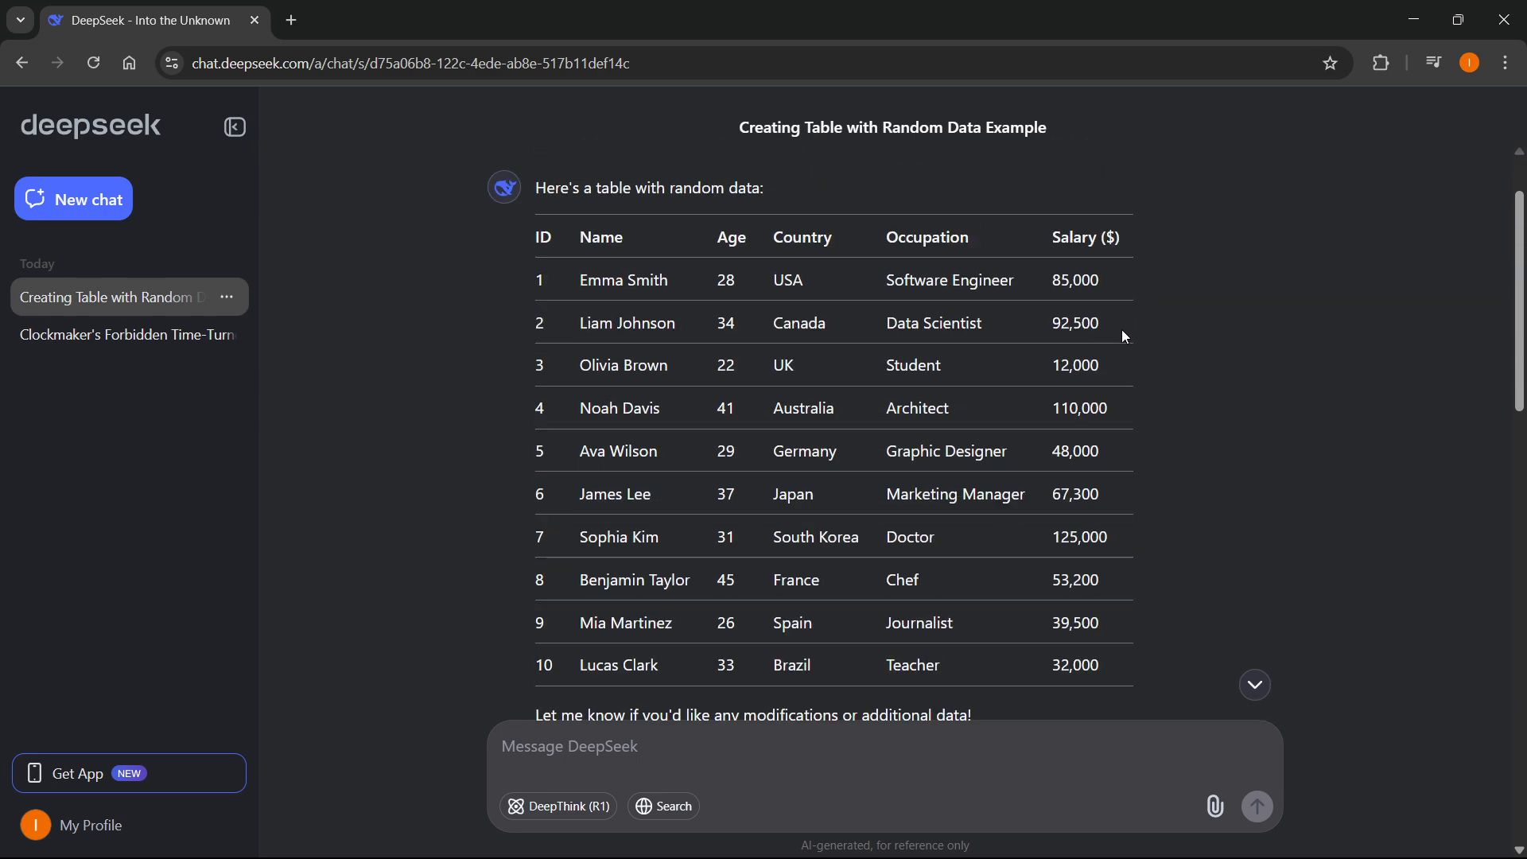